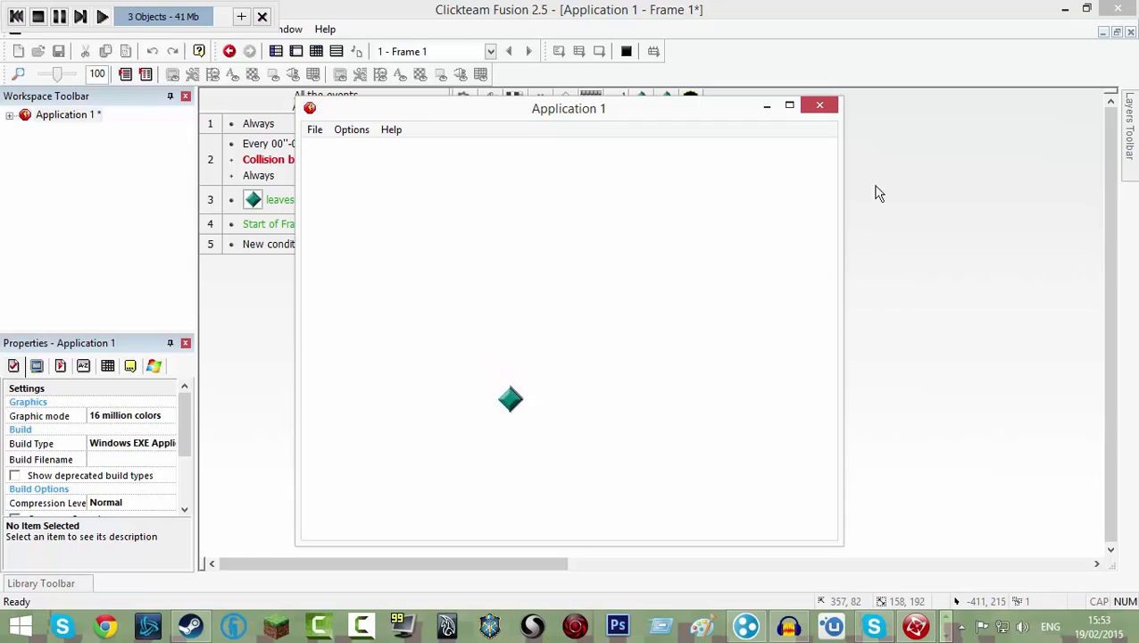
Step: Close the running game test and create a new application (Application 3) from File > New
click(818, 104)
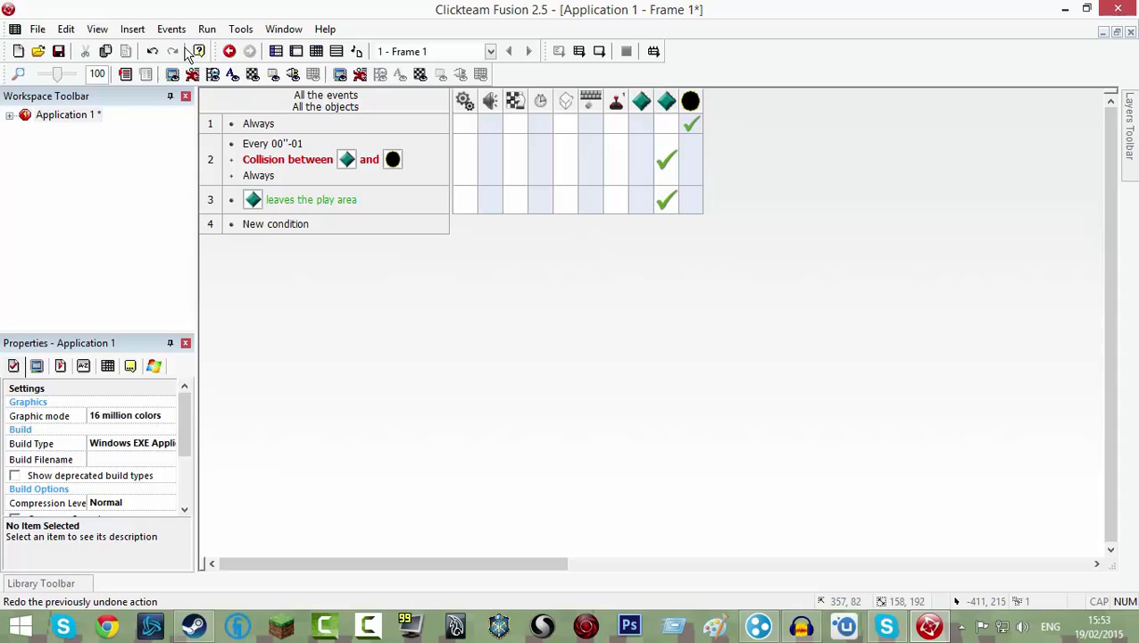
click(228, 50)
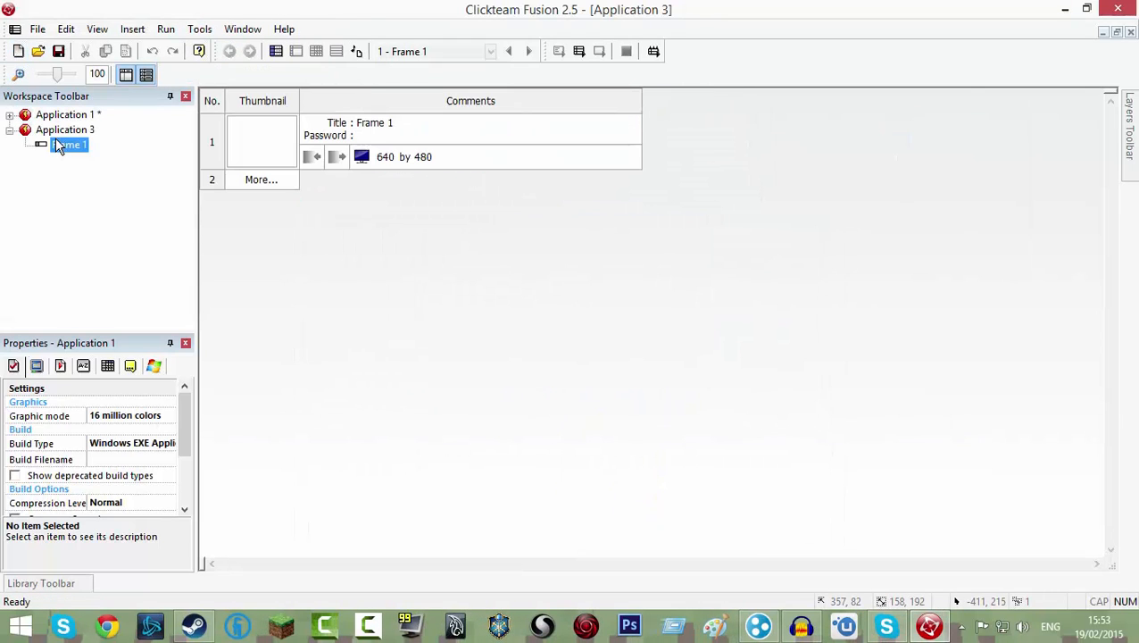
Step: Place three Active objects (Active, Active 2, Active 3) on Frame 1 of the new application
double_click(68, 143)
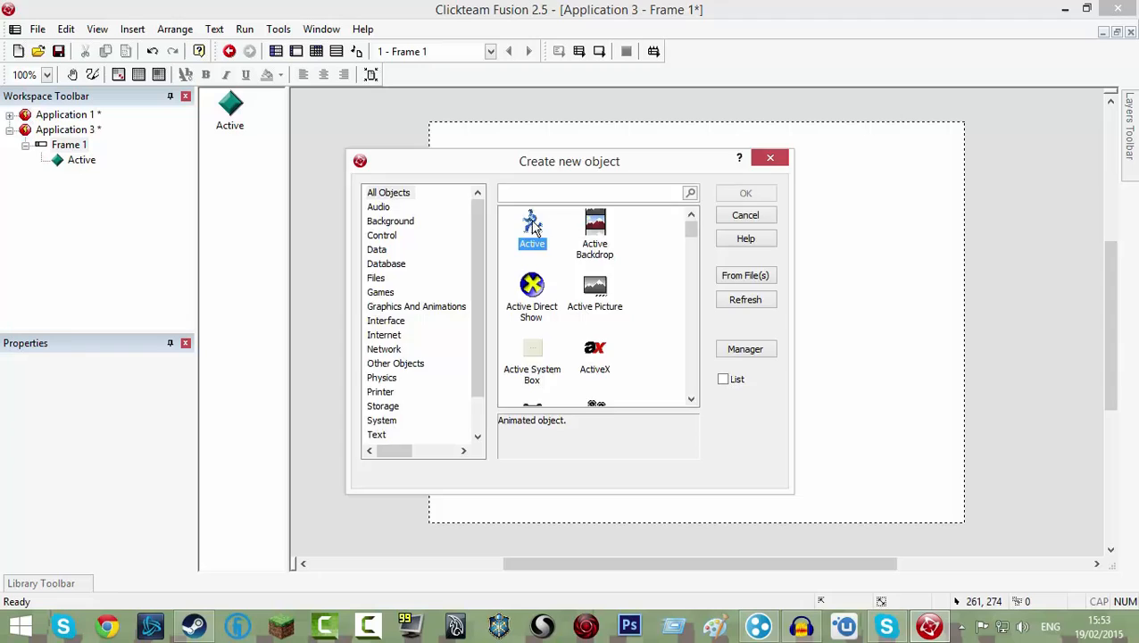
click(746, 193)
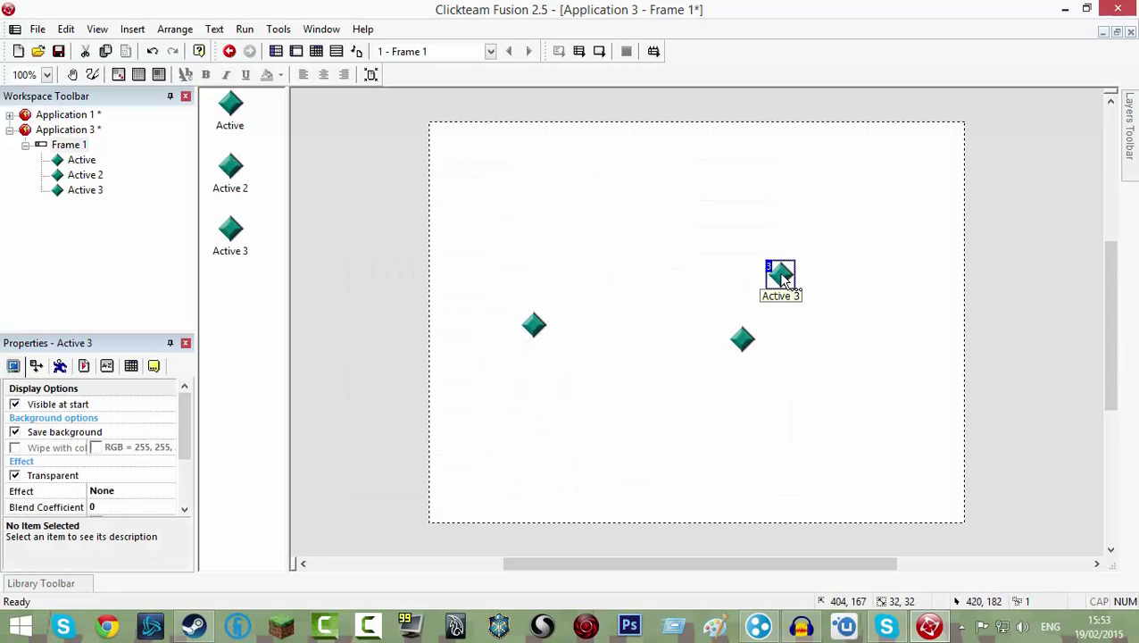
Step: Replace Active 3's diamond image with a yellow-rimmed circle filled black
double_click(782, 271)
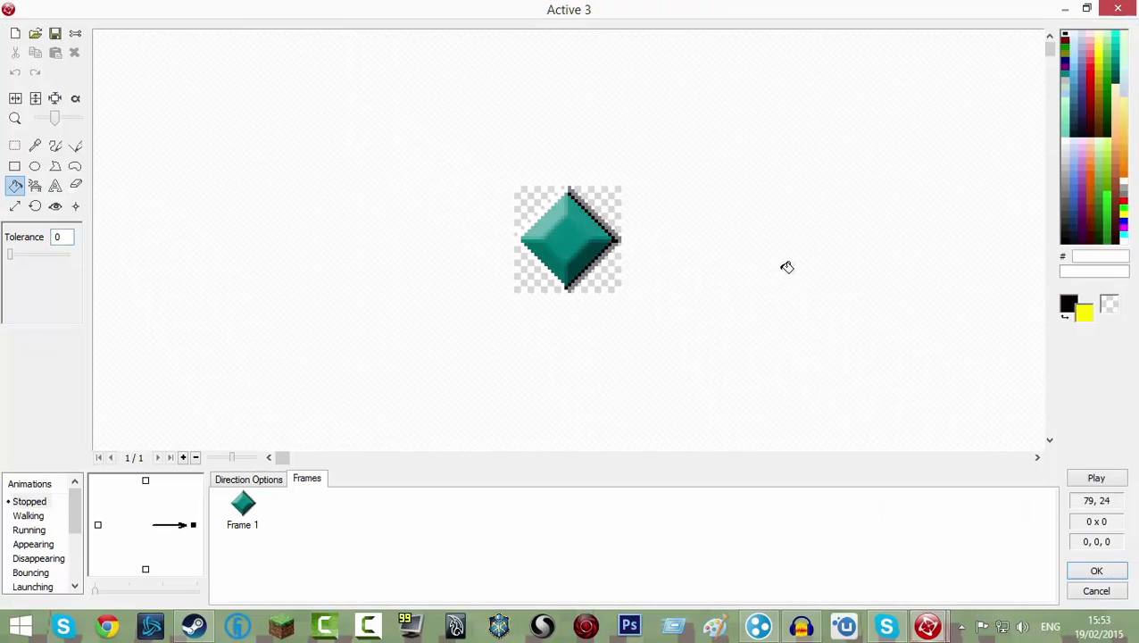
mouse_move(14, 34)
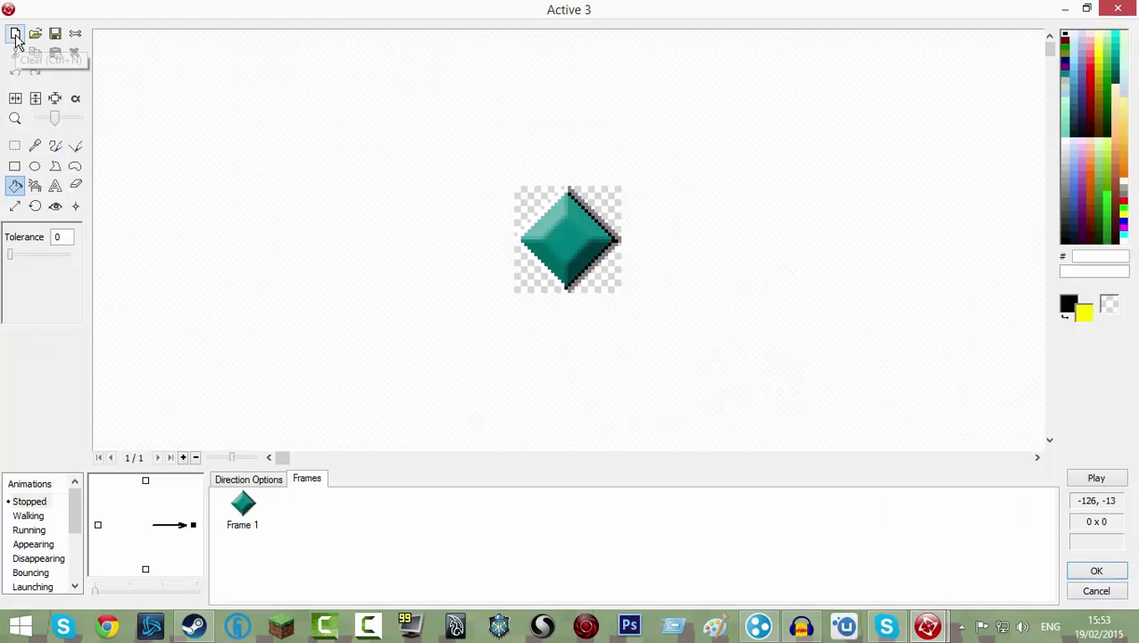
click(14, 34)
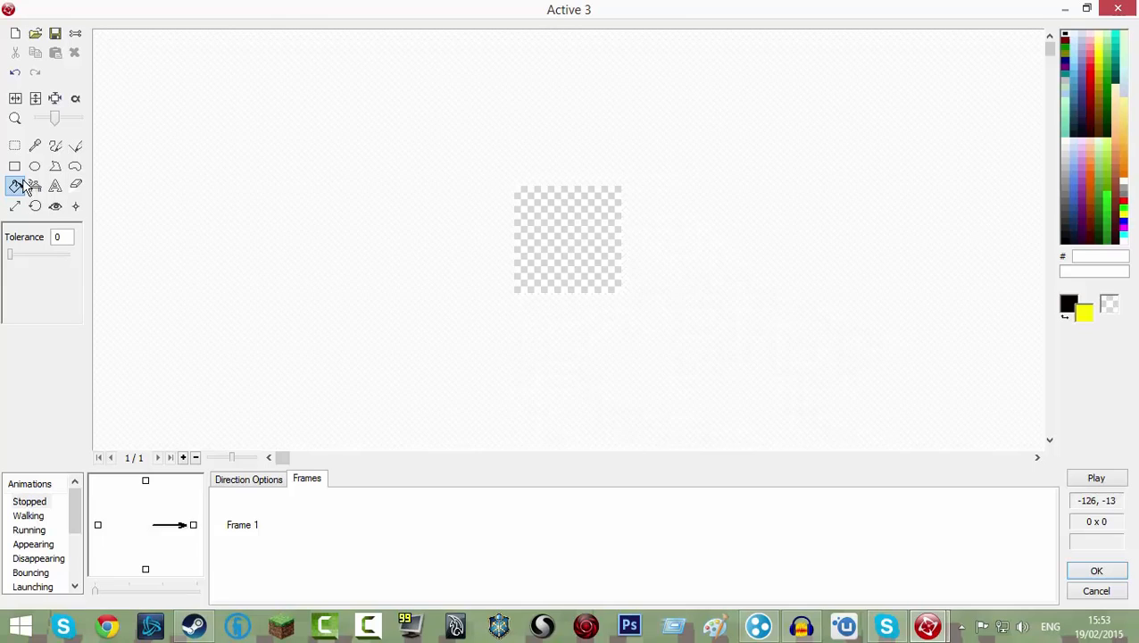
click(36, 147)
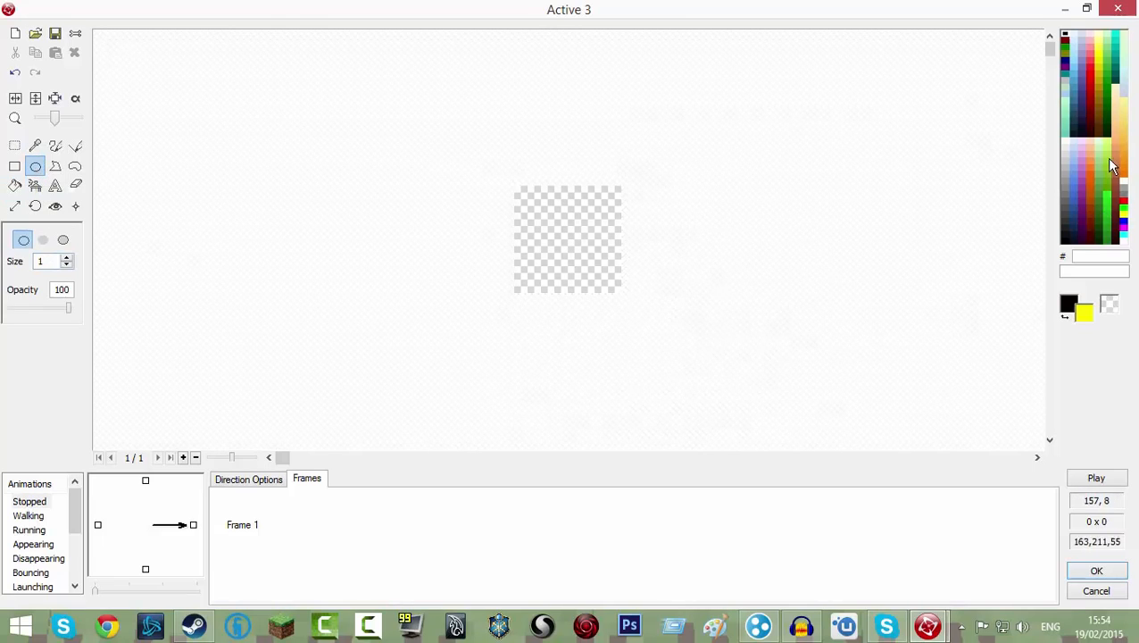
drag(516, 189, 621, 285)
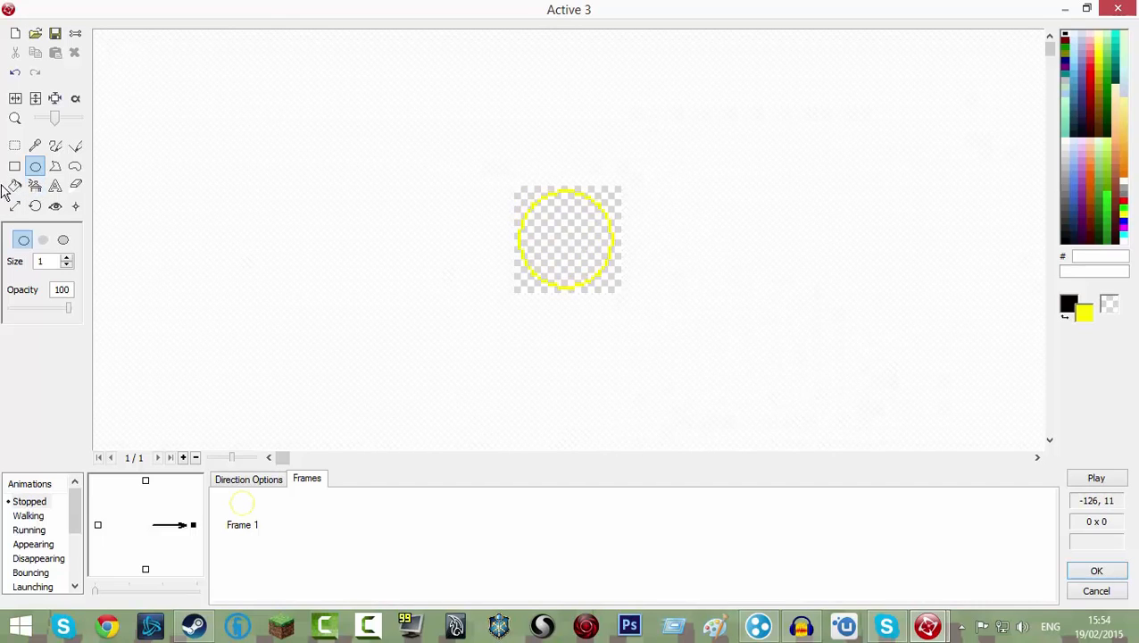
click(14, 185)
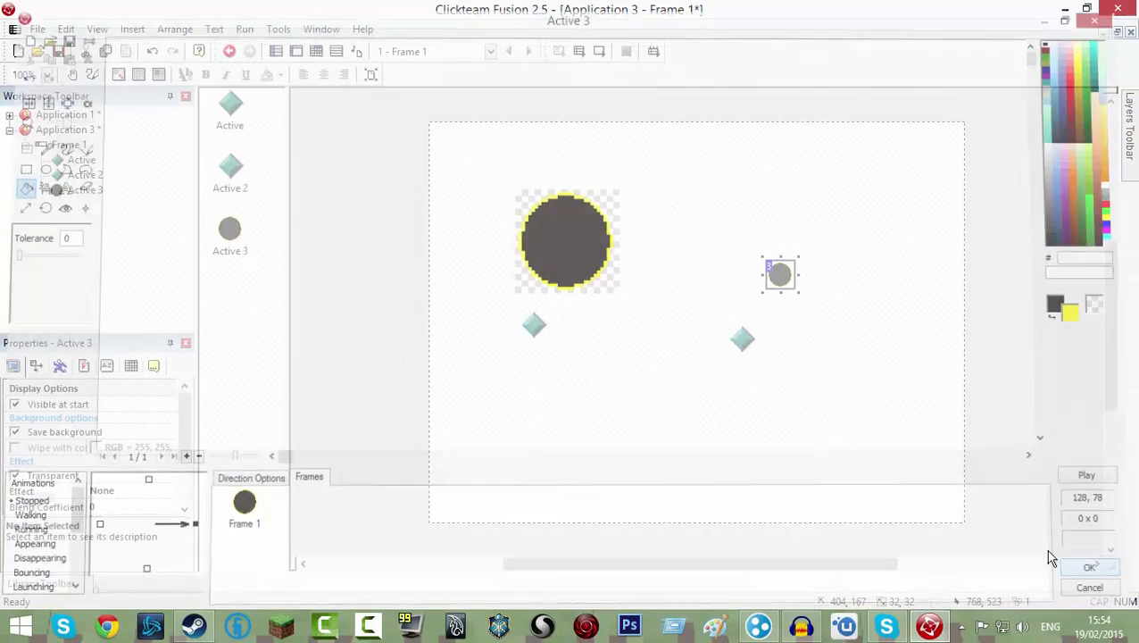
click(1089, 567)
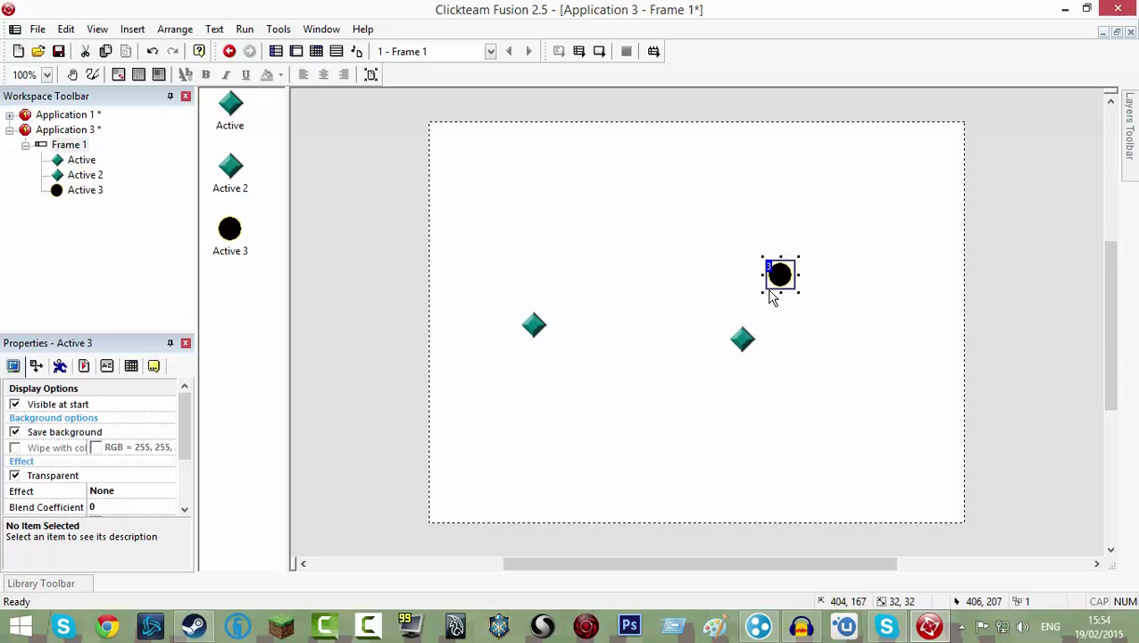
mouse_move(774, 336)
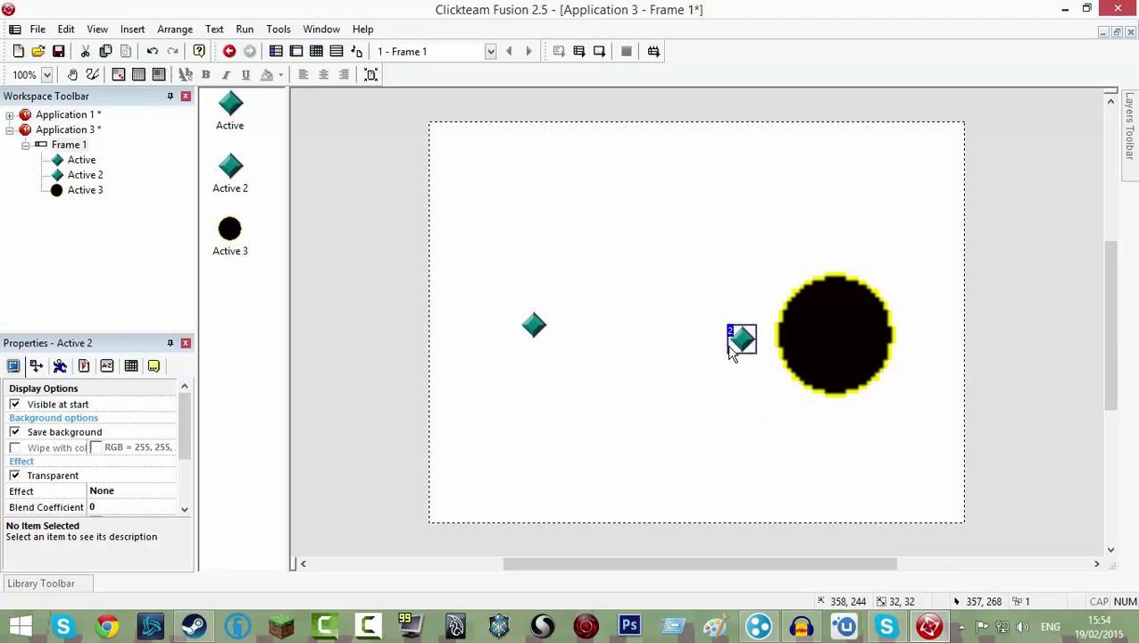
Step: Rename Active 2 to 'zombie' and Active to 'player'
double_click(741, 339)
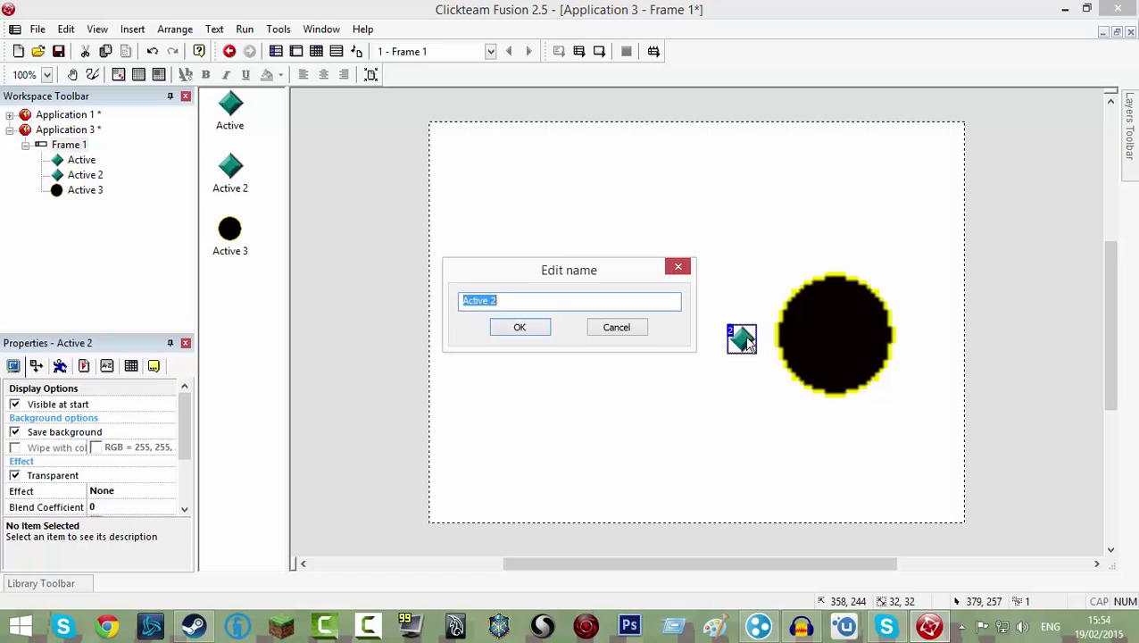
click(520, 327)
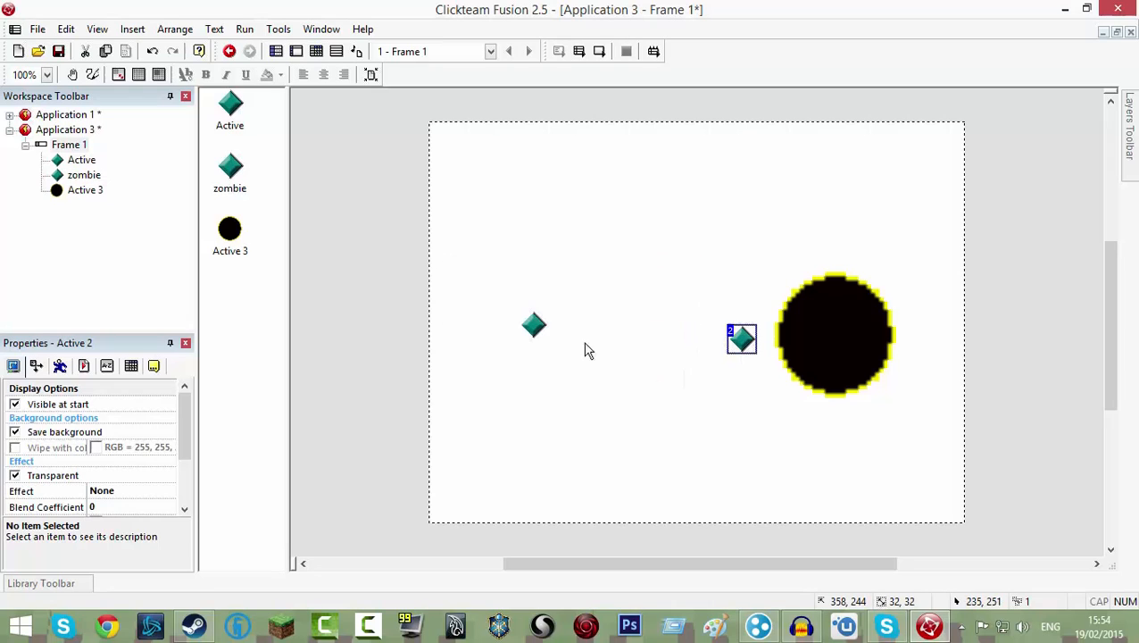
double_click(531, 325)
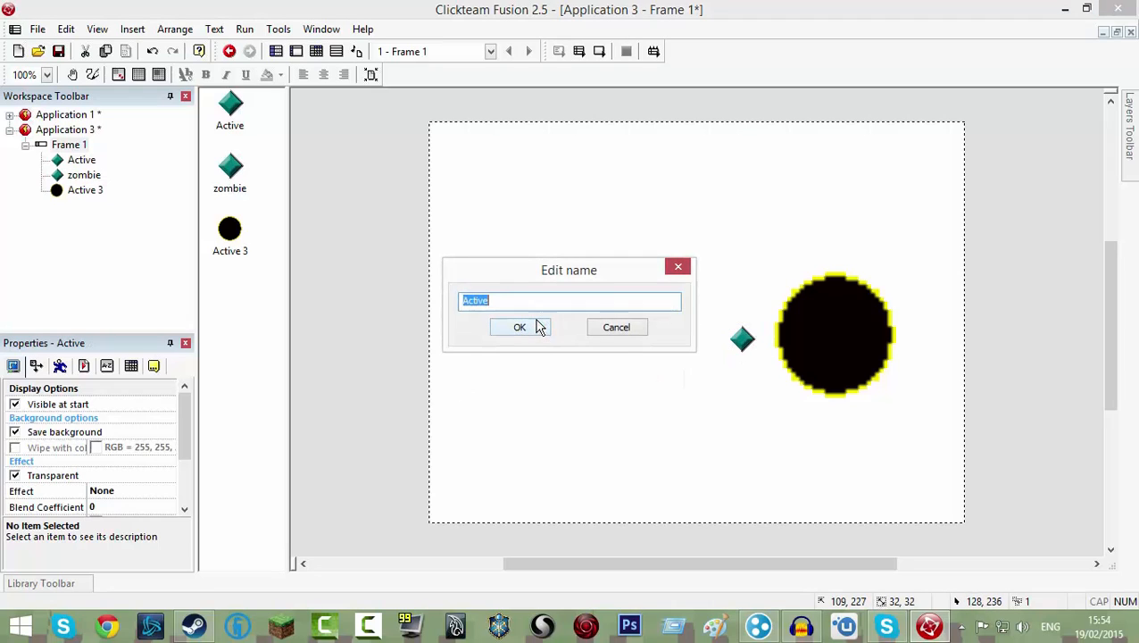
click(519, 327)
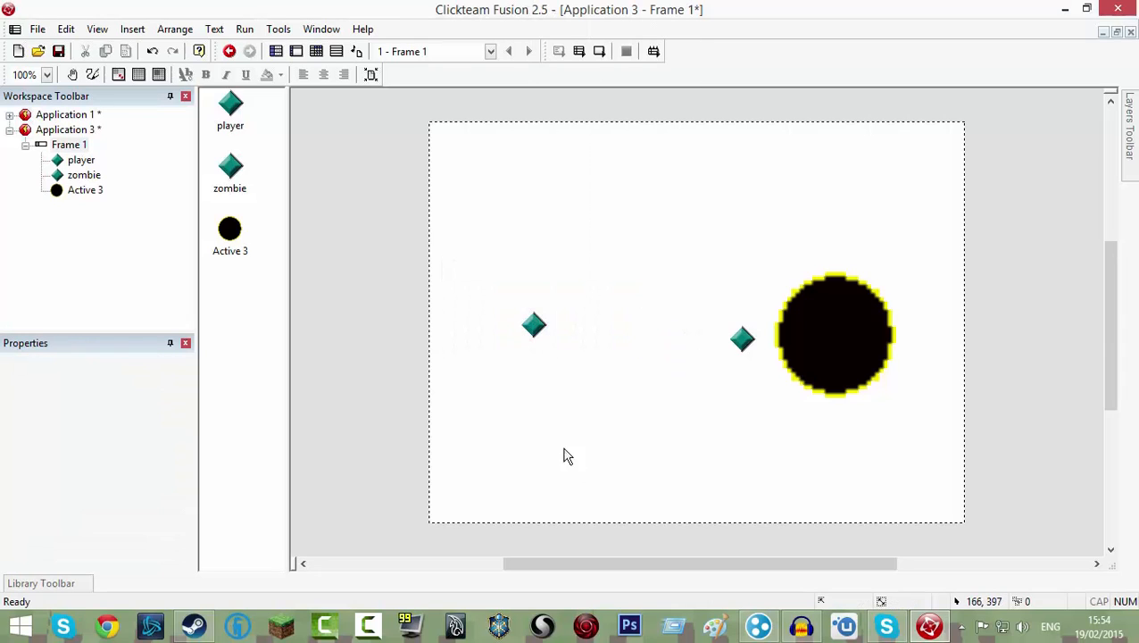
click(532, 325)
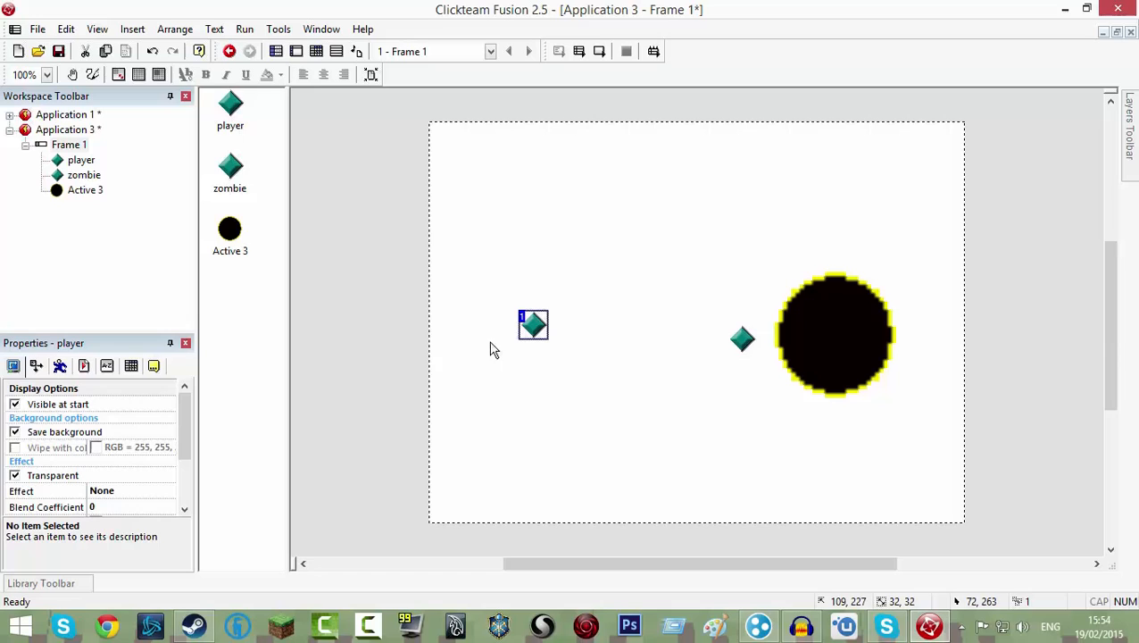
Step: Give the player Eight Directions movement with speed 20
click(61, 366)
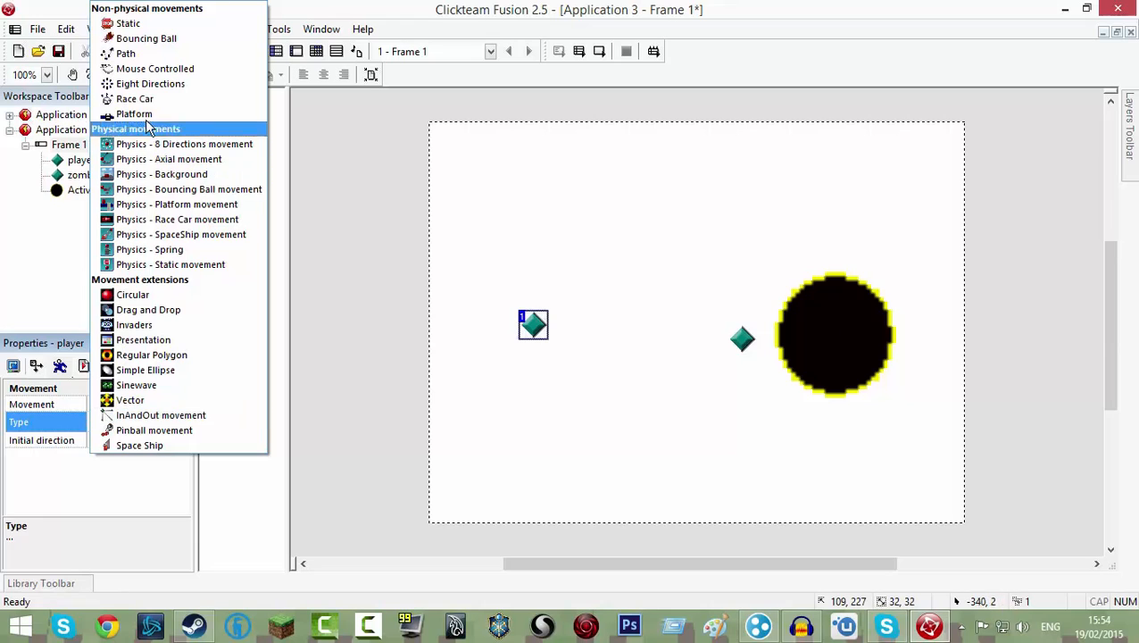
click(150, 84)
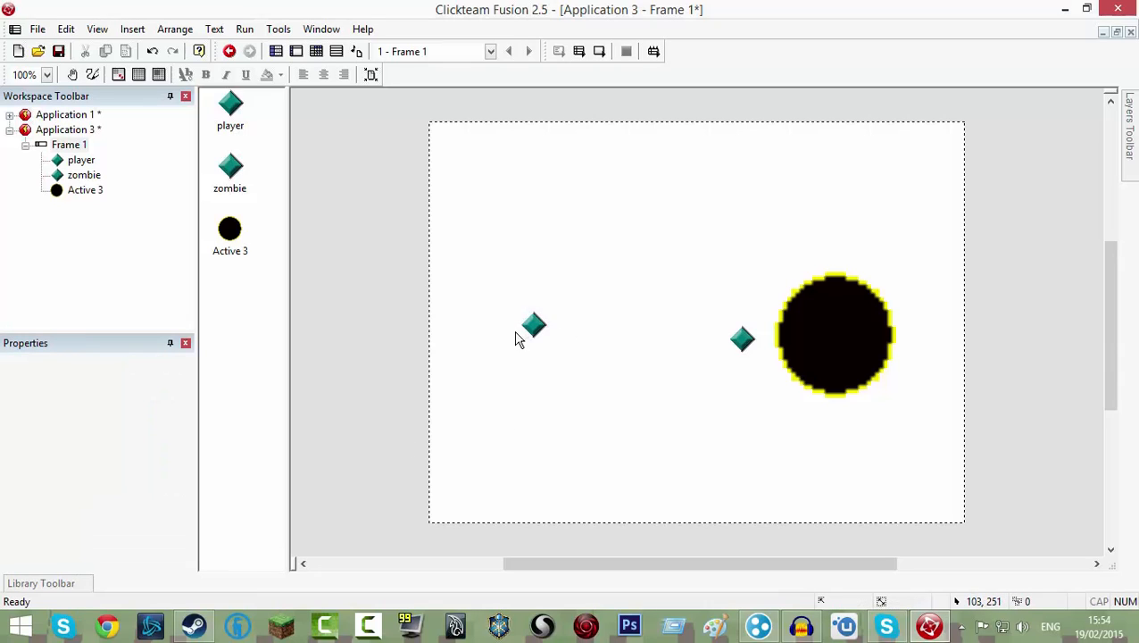
click(532, 325)
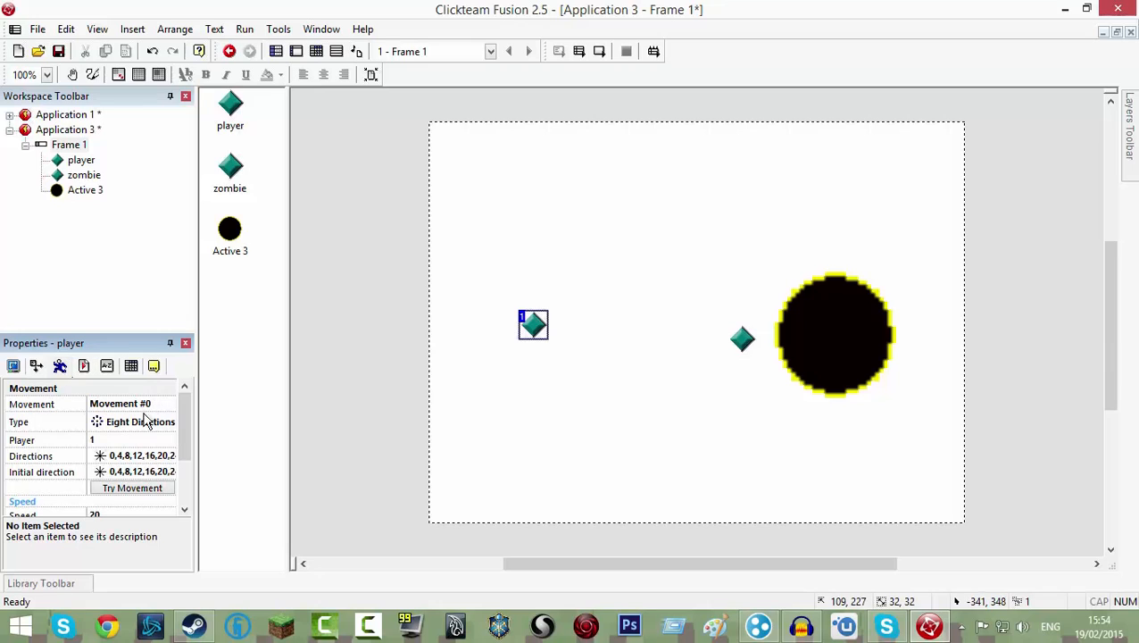
click(139, 421)
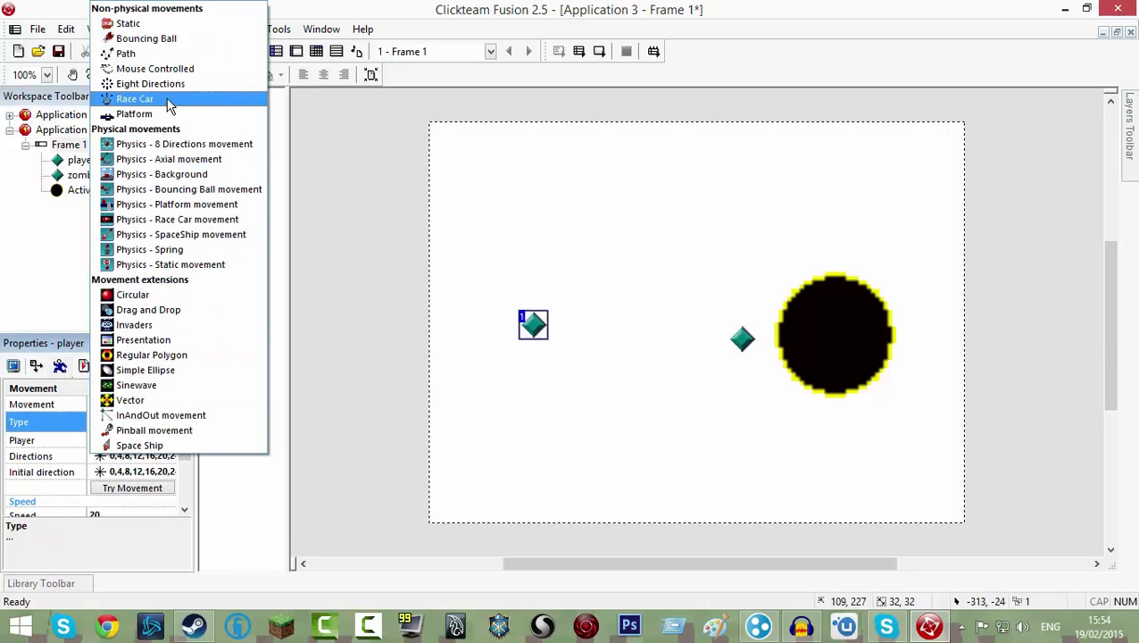
click(150, 84)
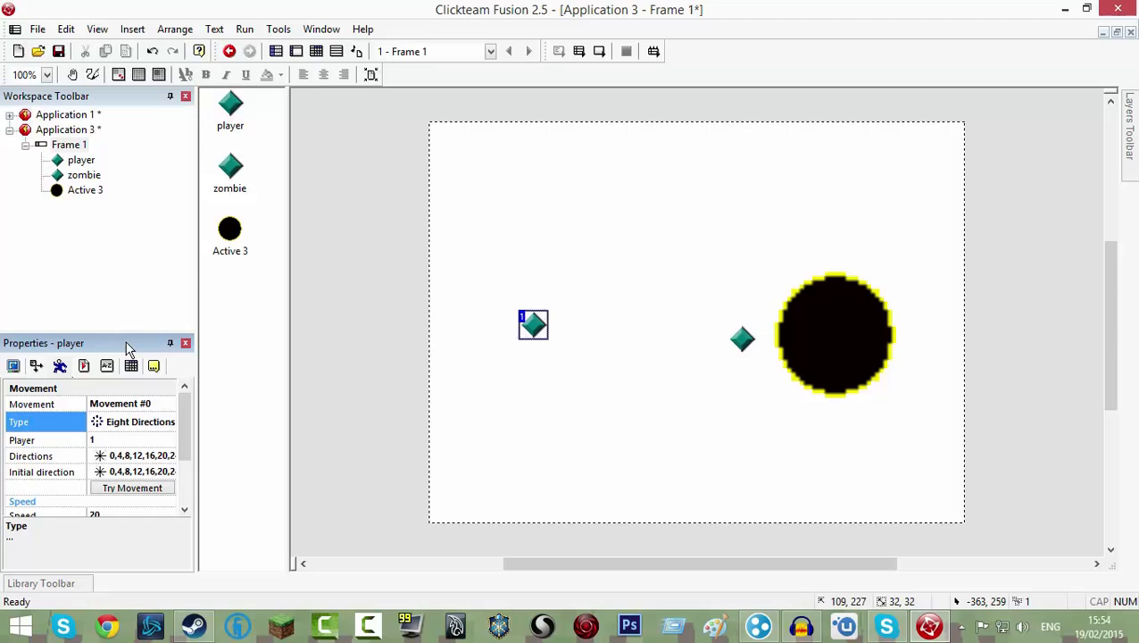
scroll(down, 3)
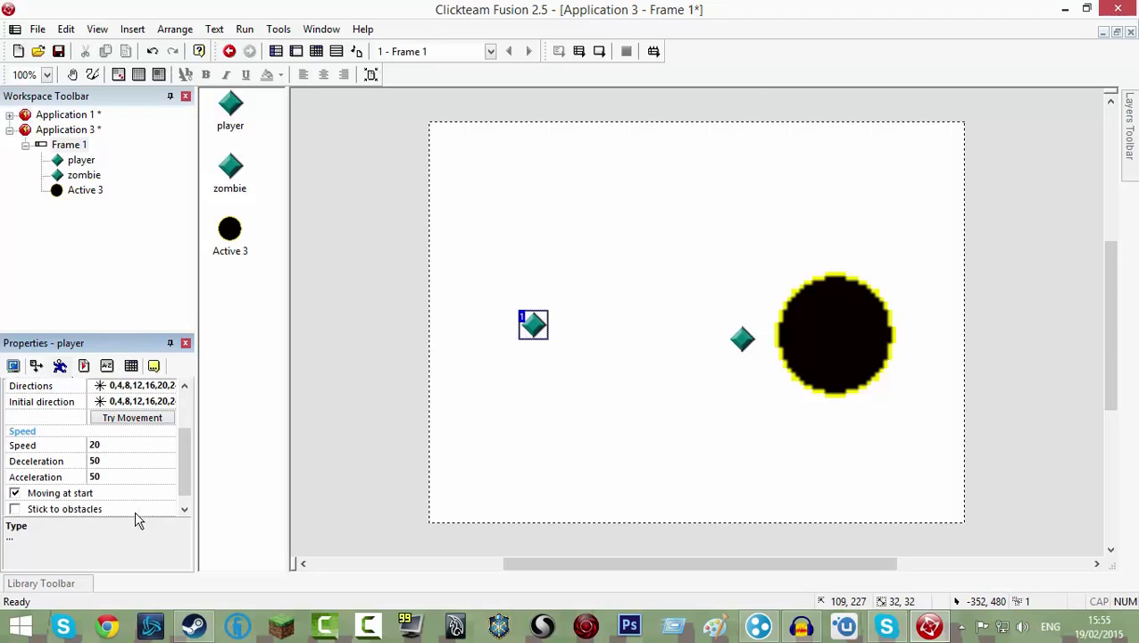
mouse_move(592, 384)
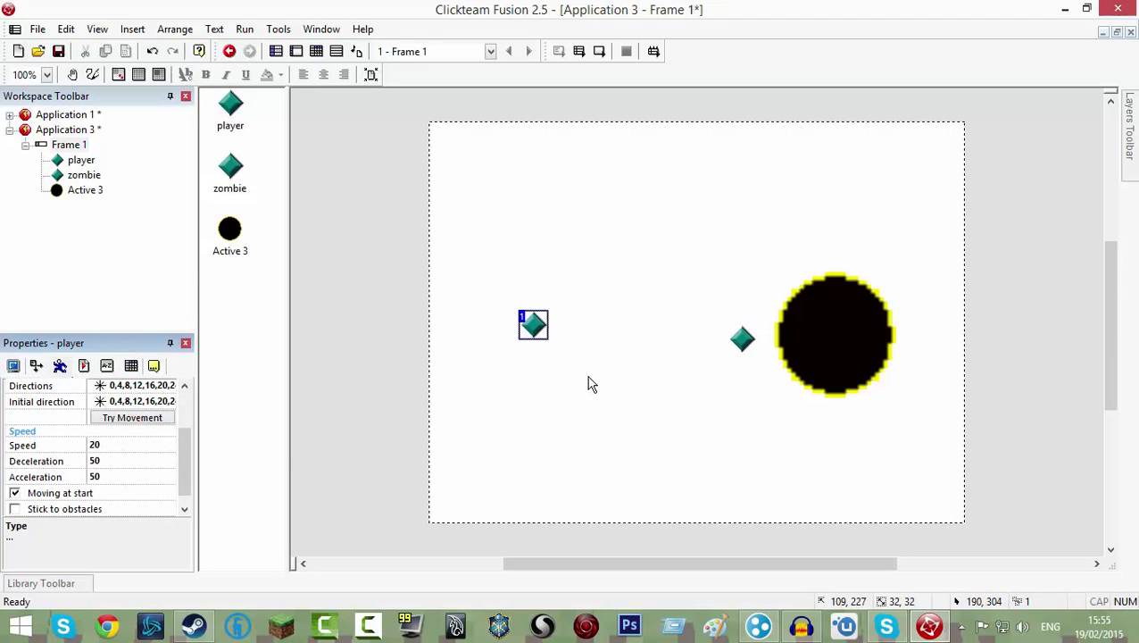
click(660, 348)
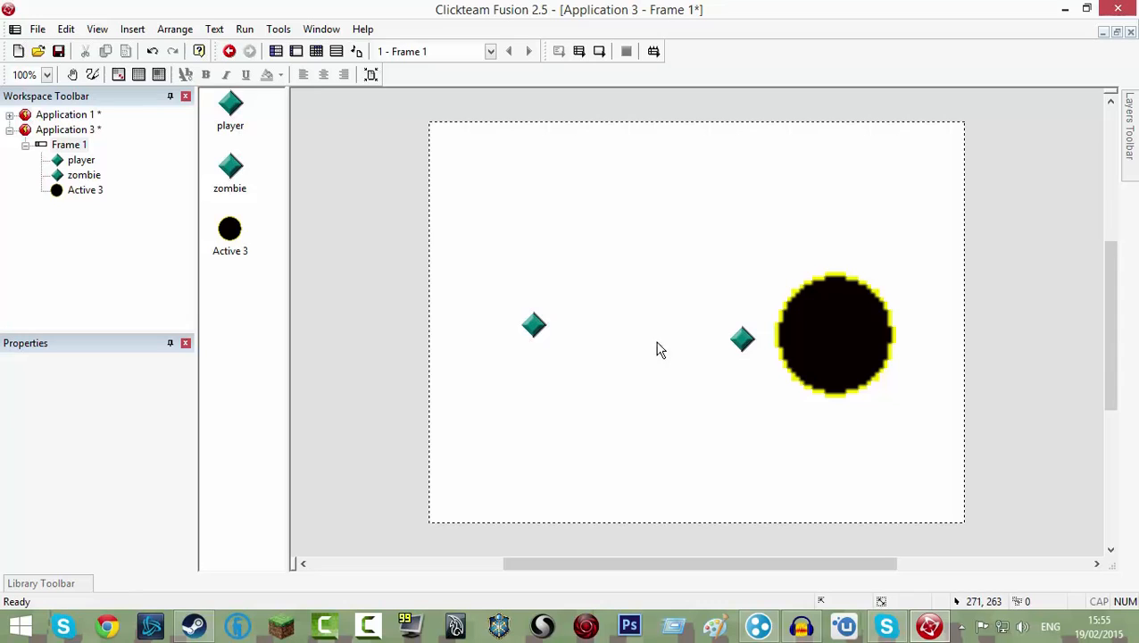
Step: Give the zombie Bouncing Ball movement with speed 10
click(743, 337)
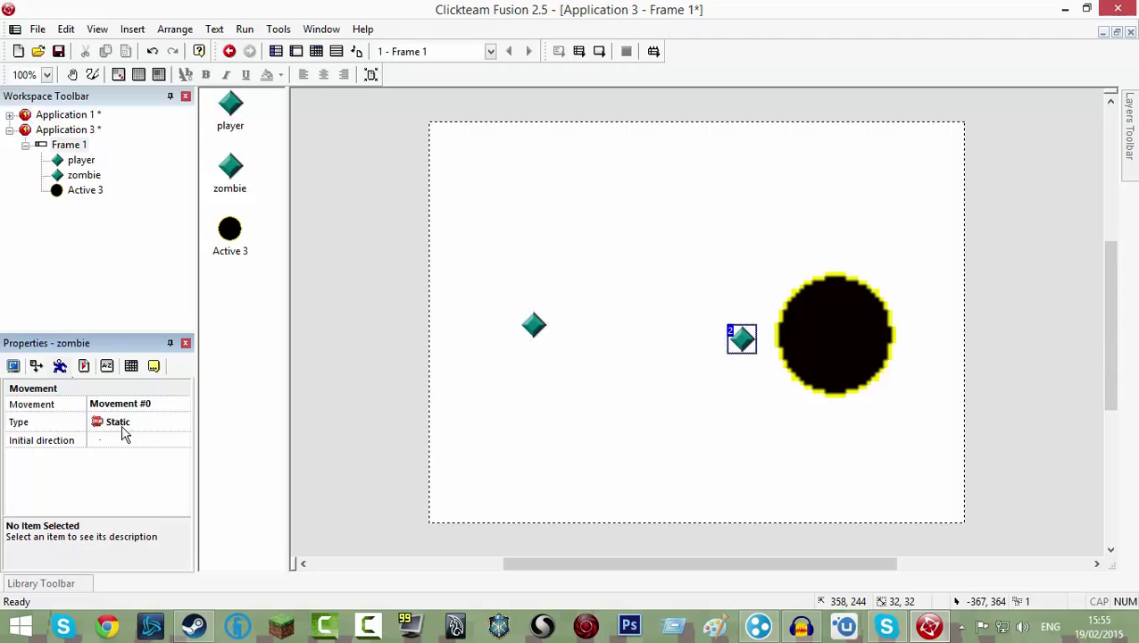
click(139, 422)
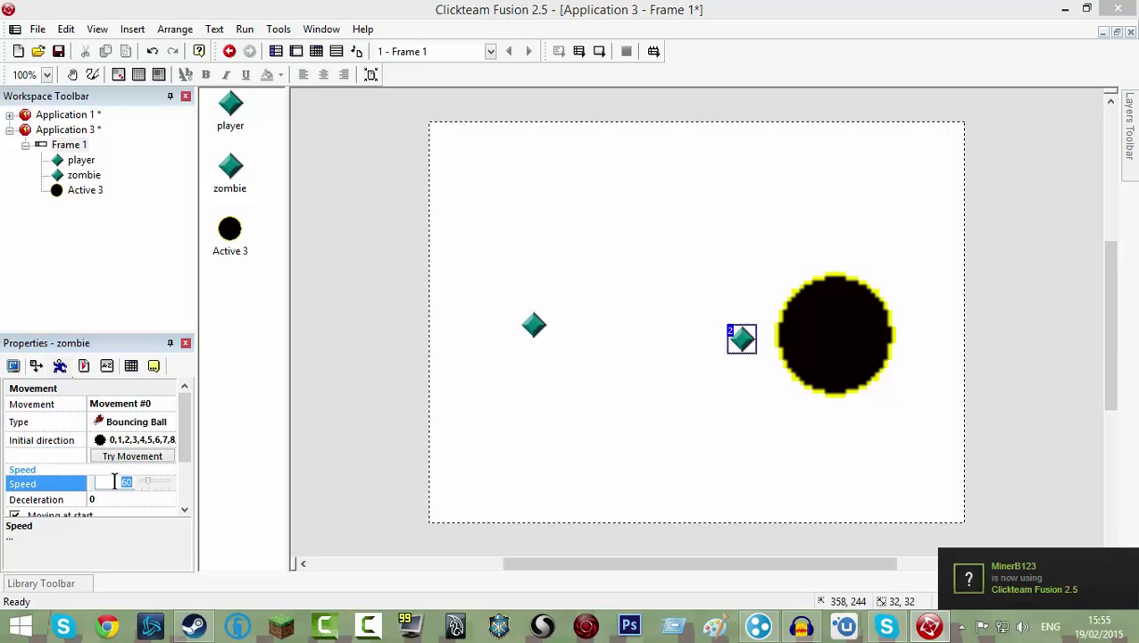
text(10)
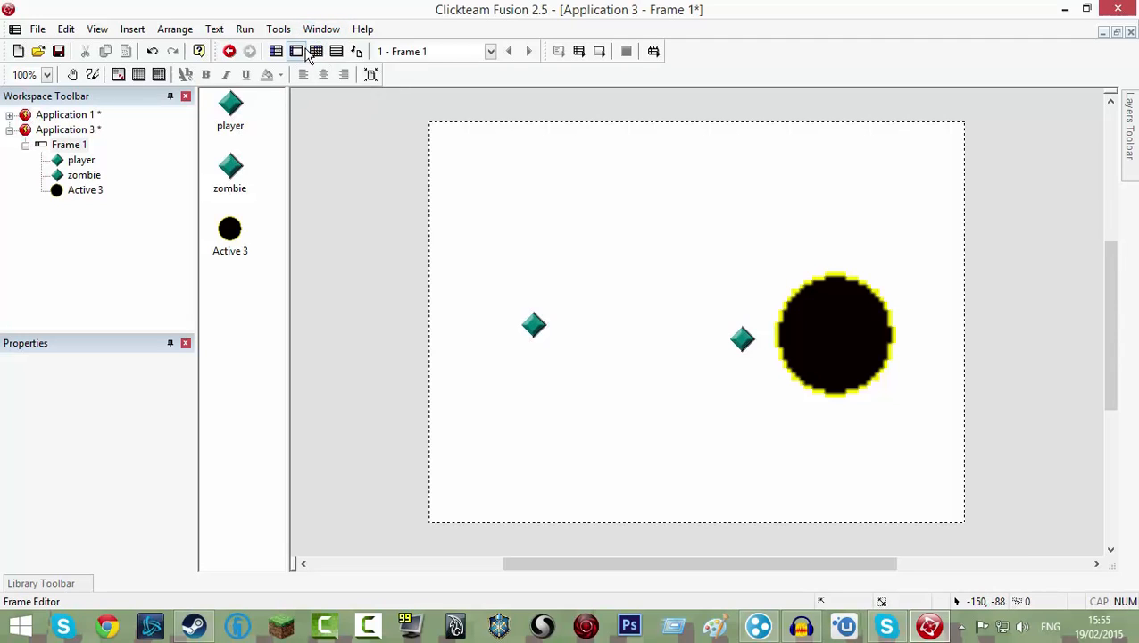
Step: Add an Always event that positions Active 3 at 0,0 relative to the zombie
click(316, 50)
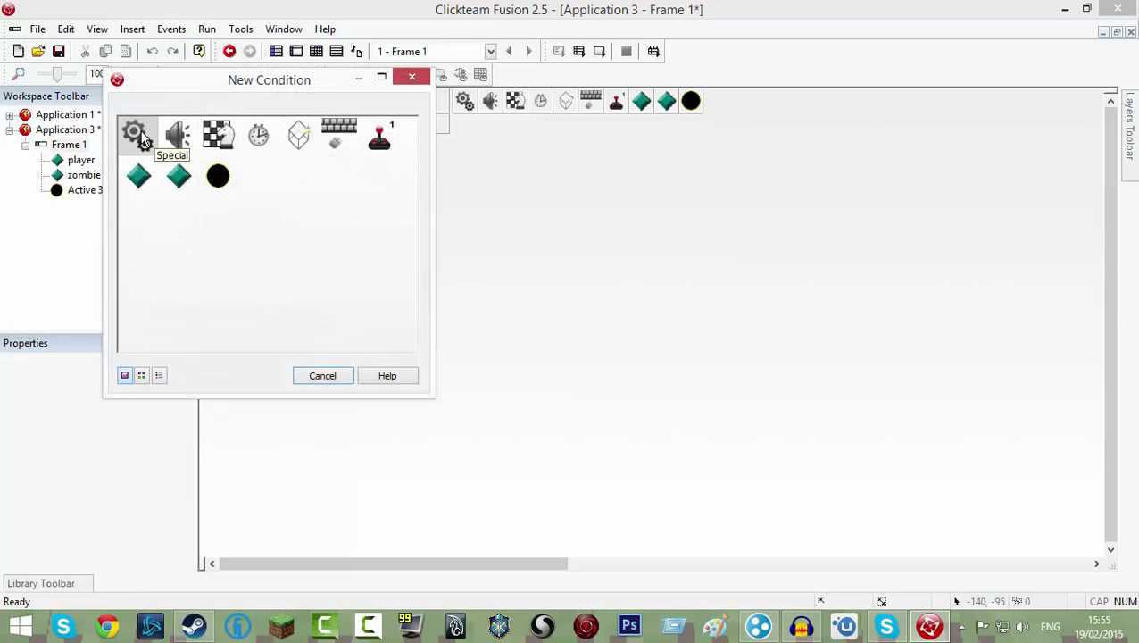
click(134, 134)
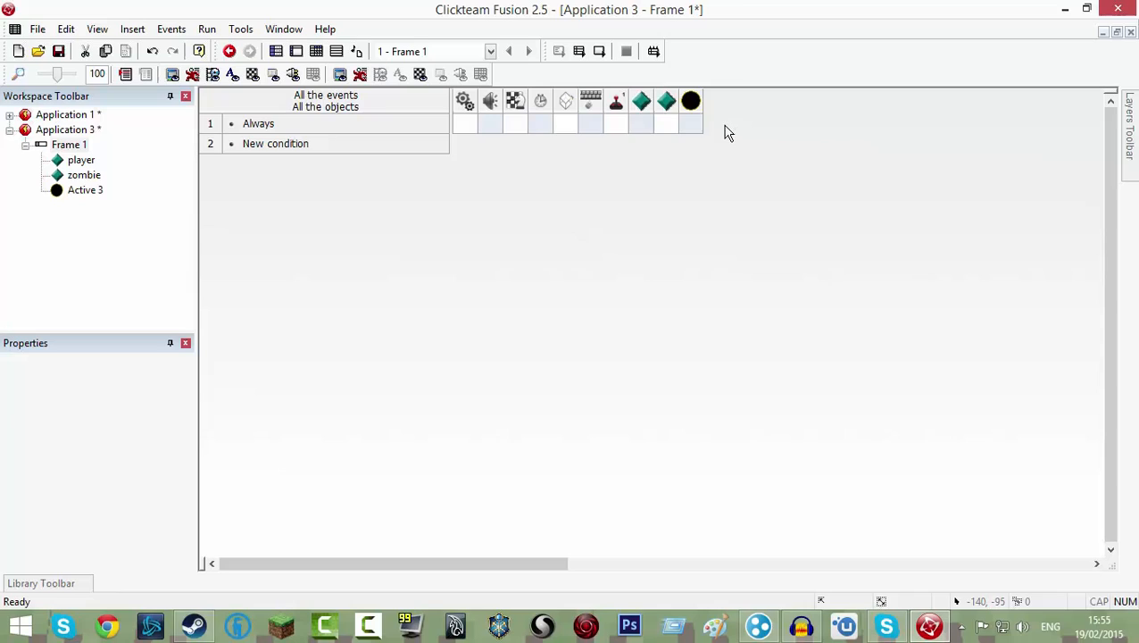
mouse_move(691, 100)
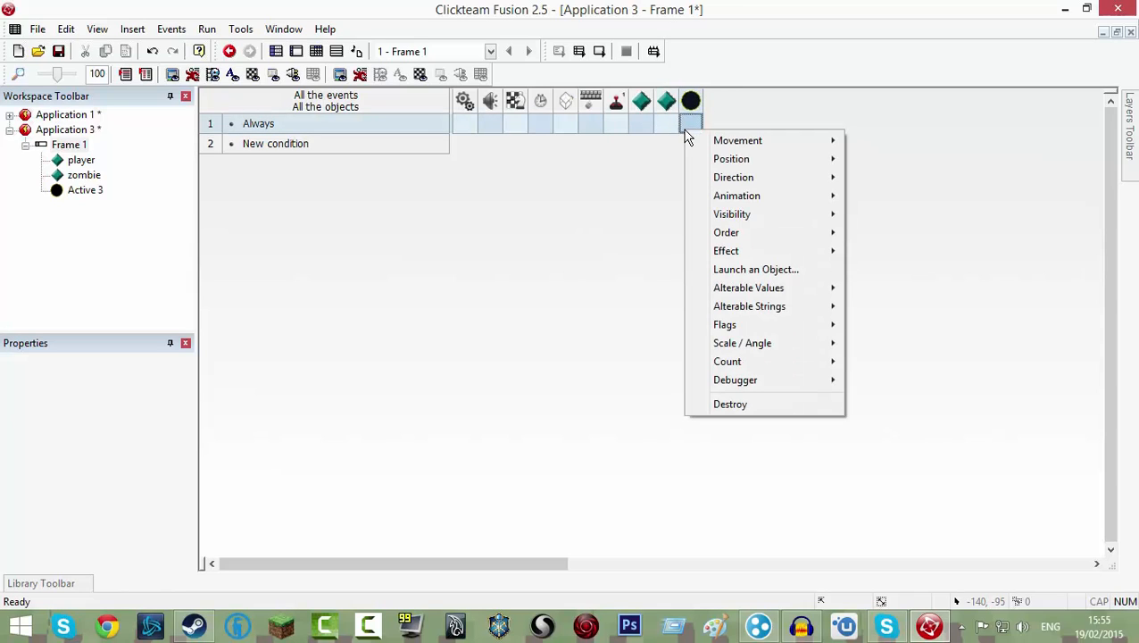
mouse_move(732, 157)
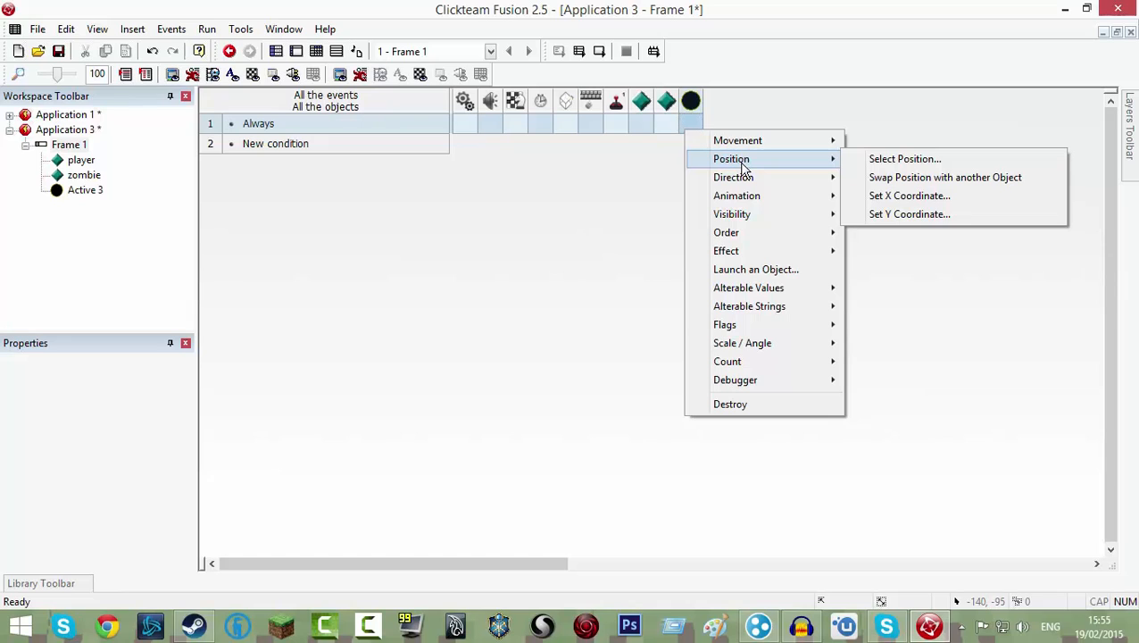
click(903, 157)
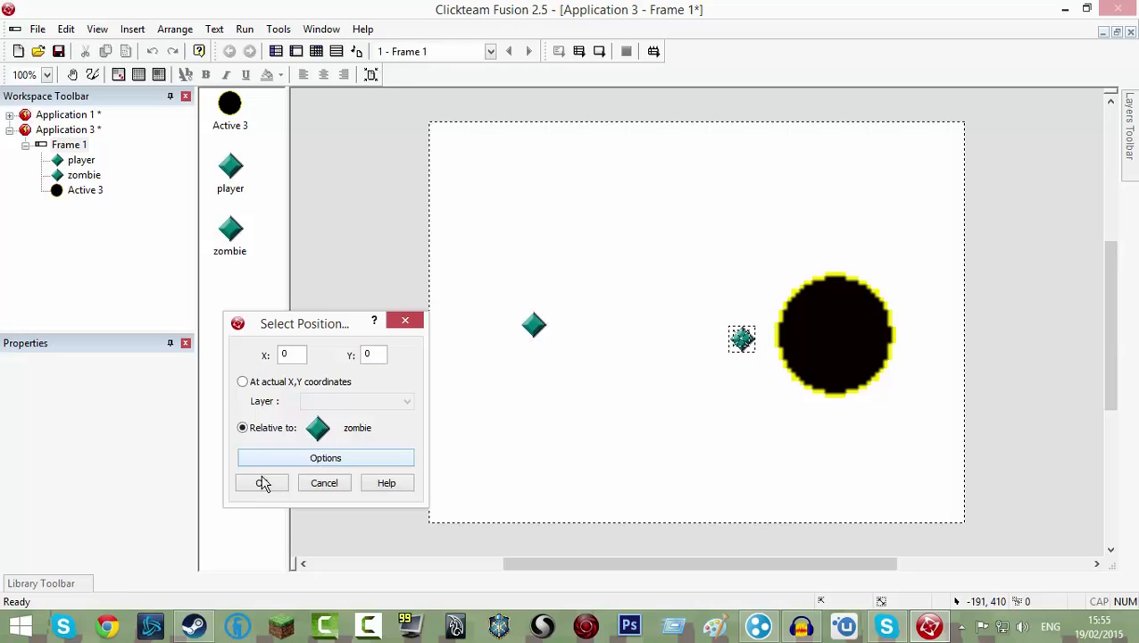
click(261, 481)
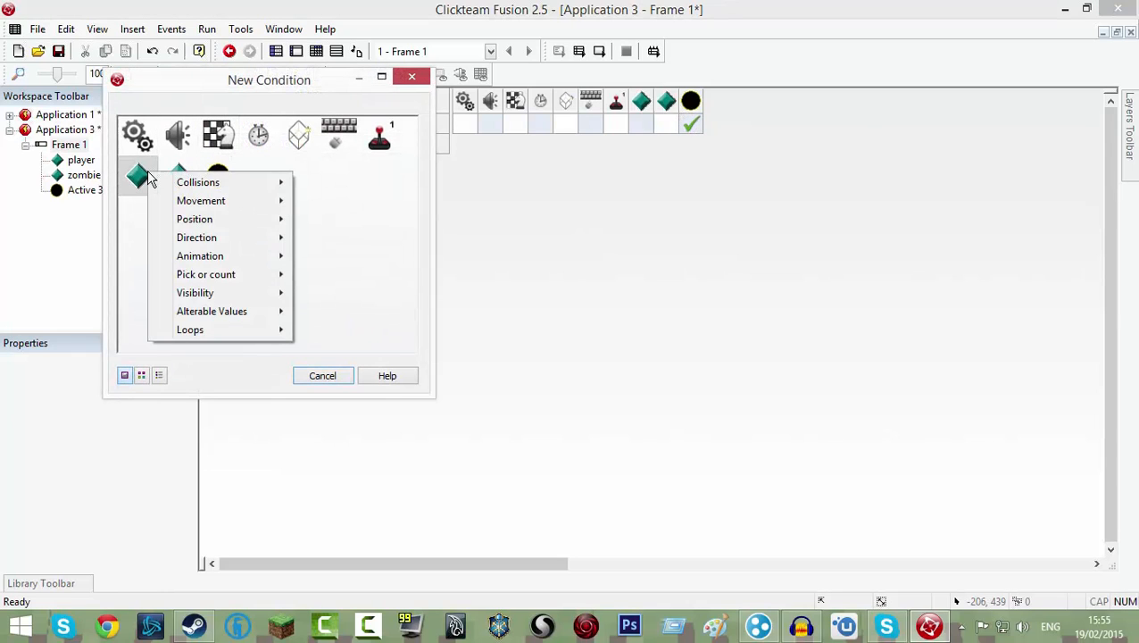
Step: Add a player-collides-with-Active 3 event whose zombie action is Look in the direction of an object
click(197, 182)
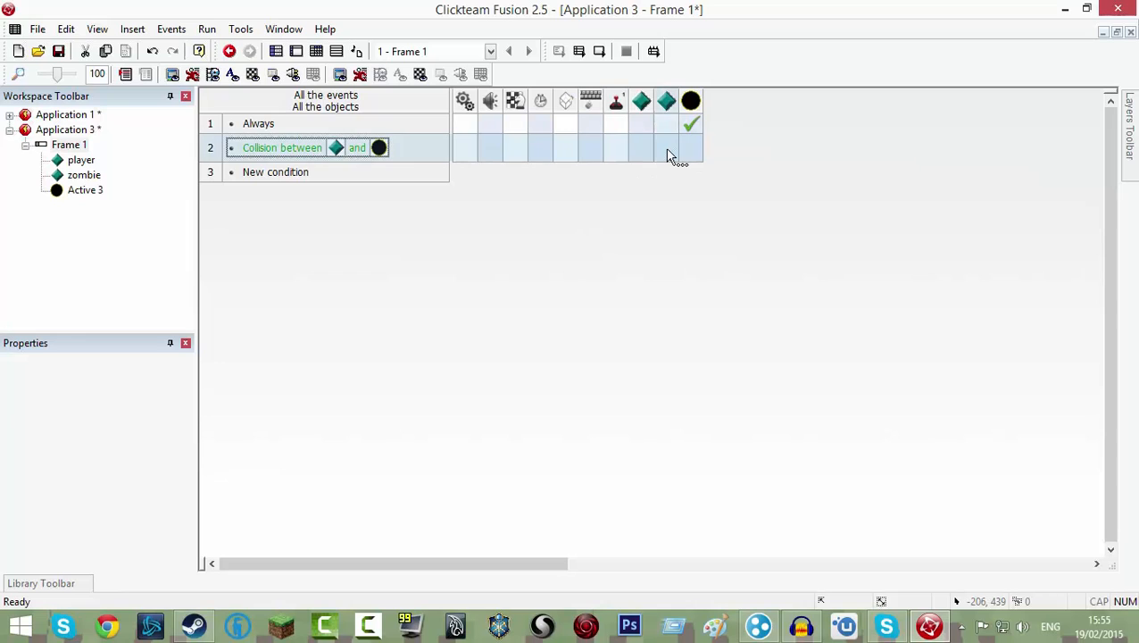
right_click(678, 146)
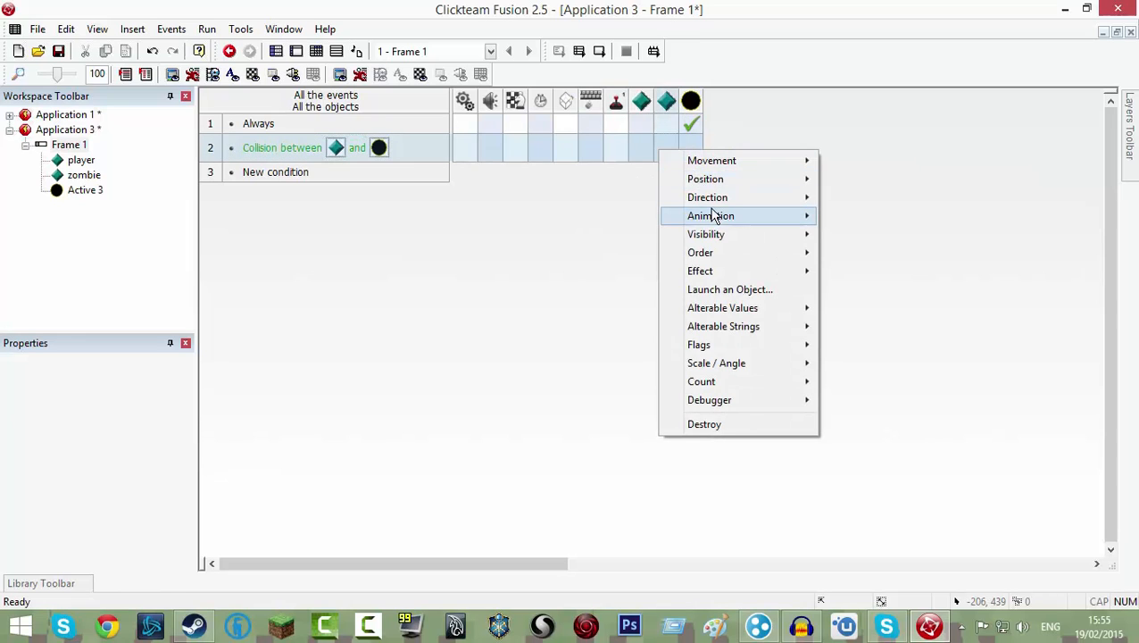
mouse_move(707, 197)
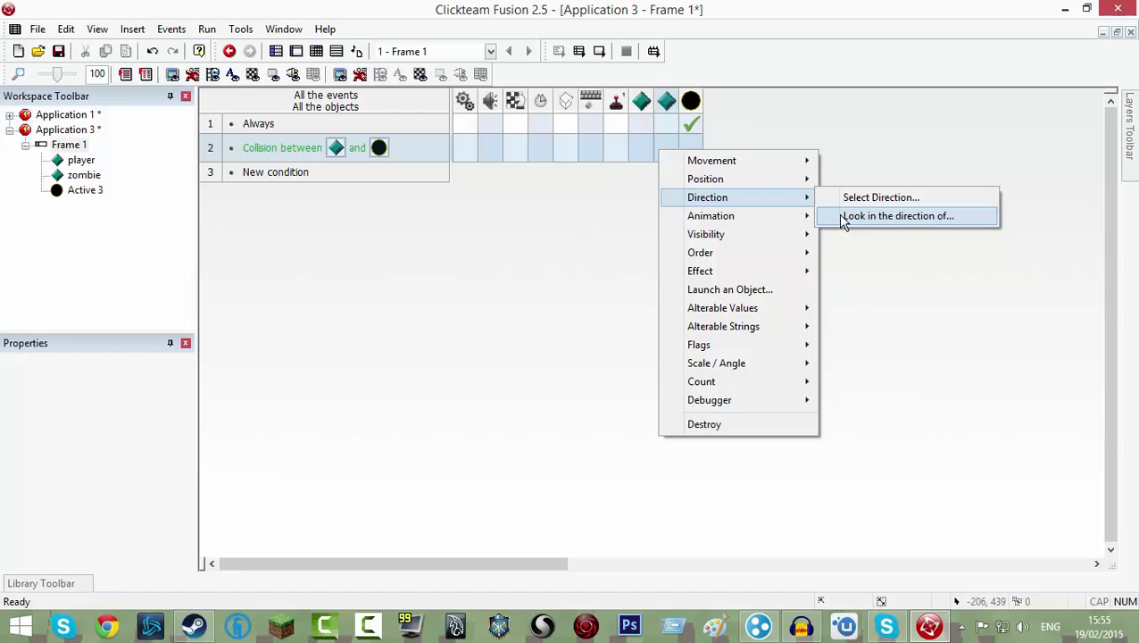
click(898, 214)
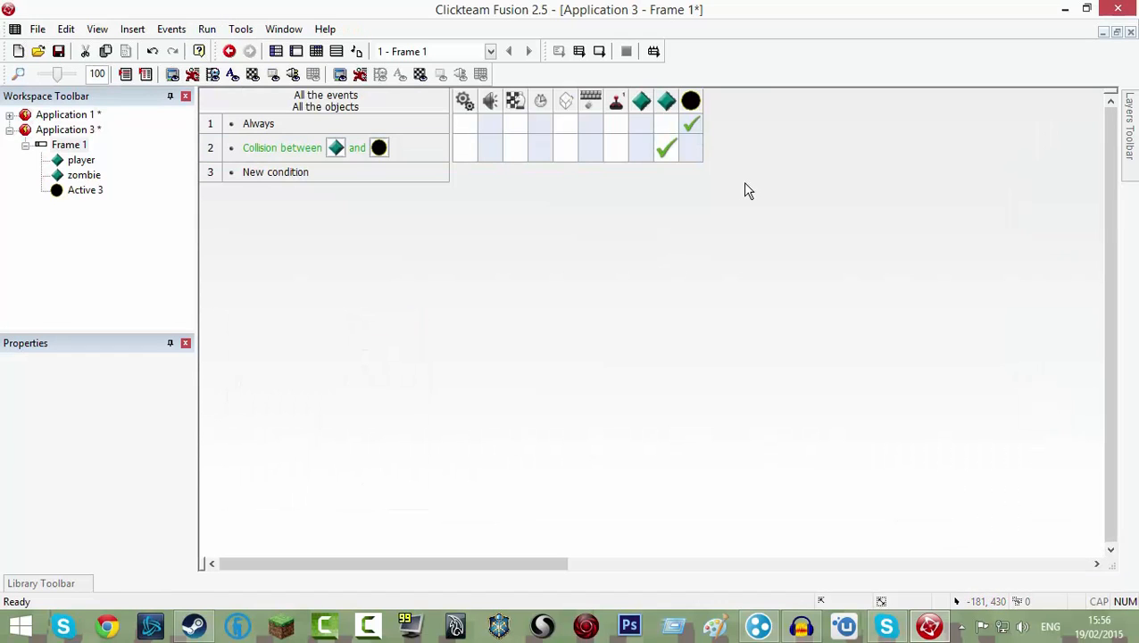
click(282, 146)
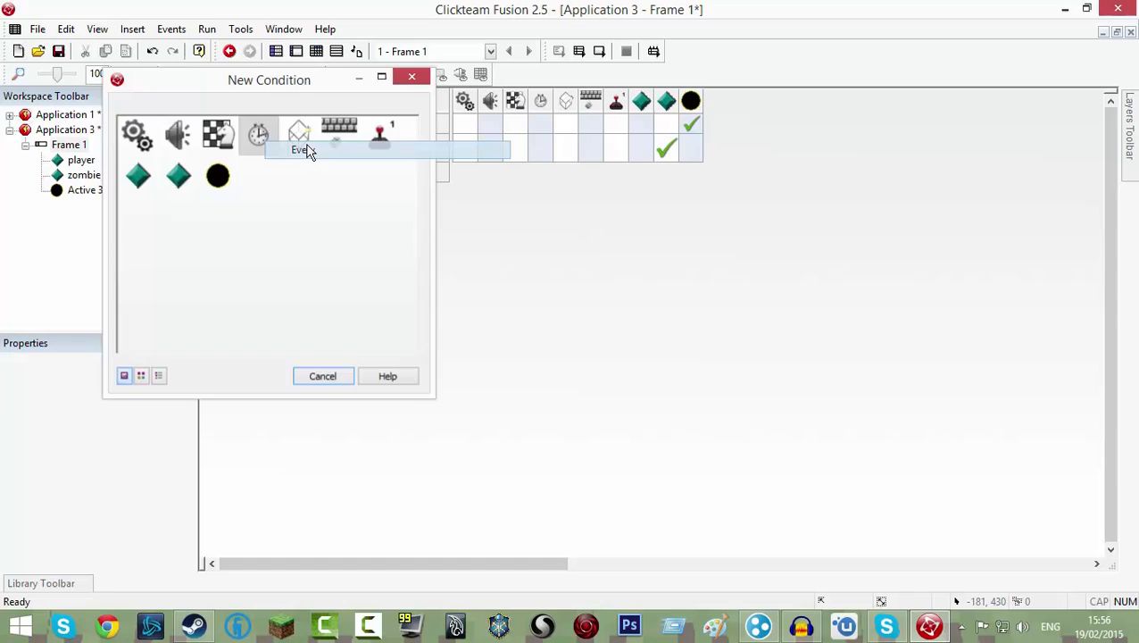
Step: Add an Every 0 seconds 1/100 timer condition into the collision event
click(257, 134)
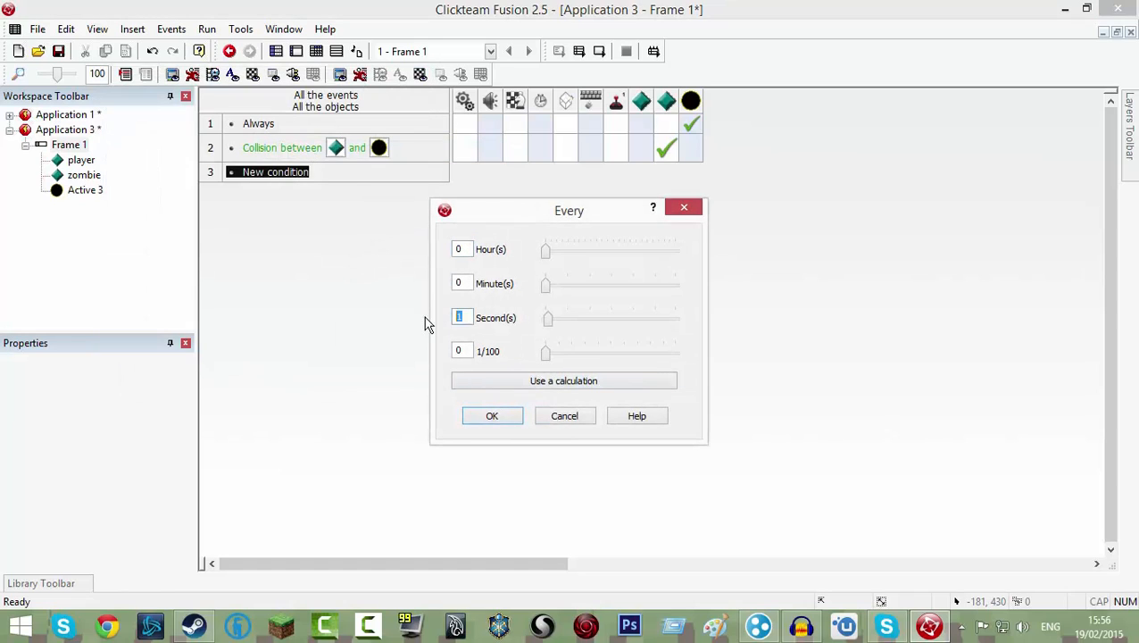
click(461, 350)
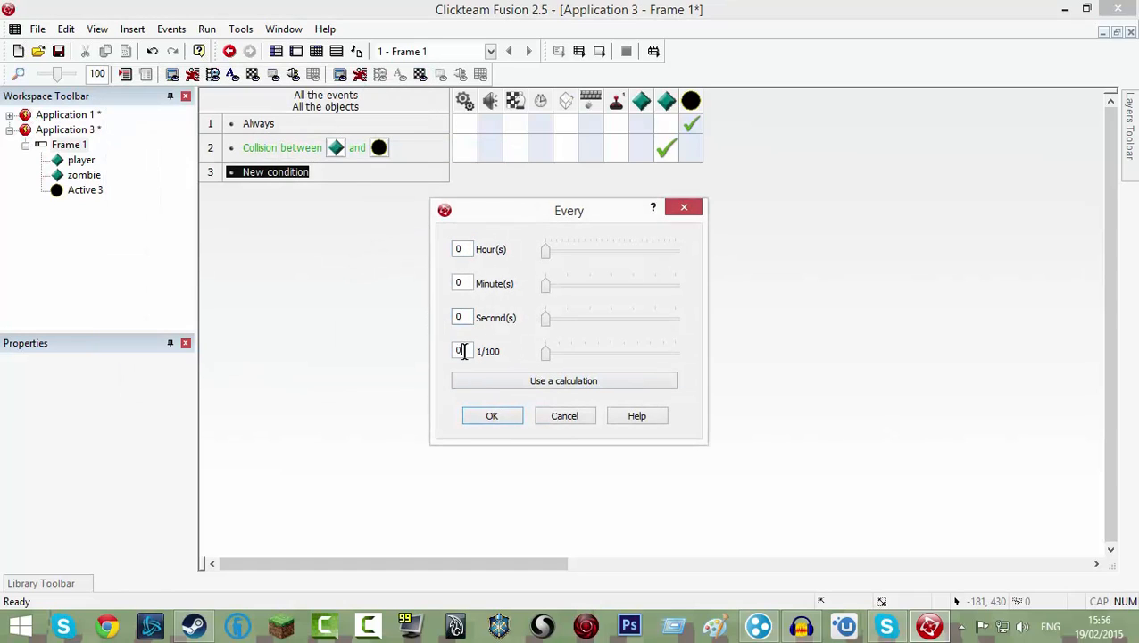
click(493, 414)
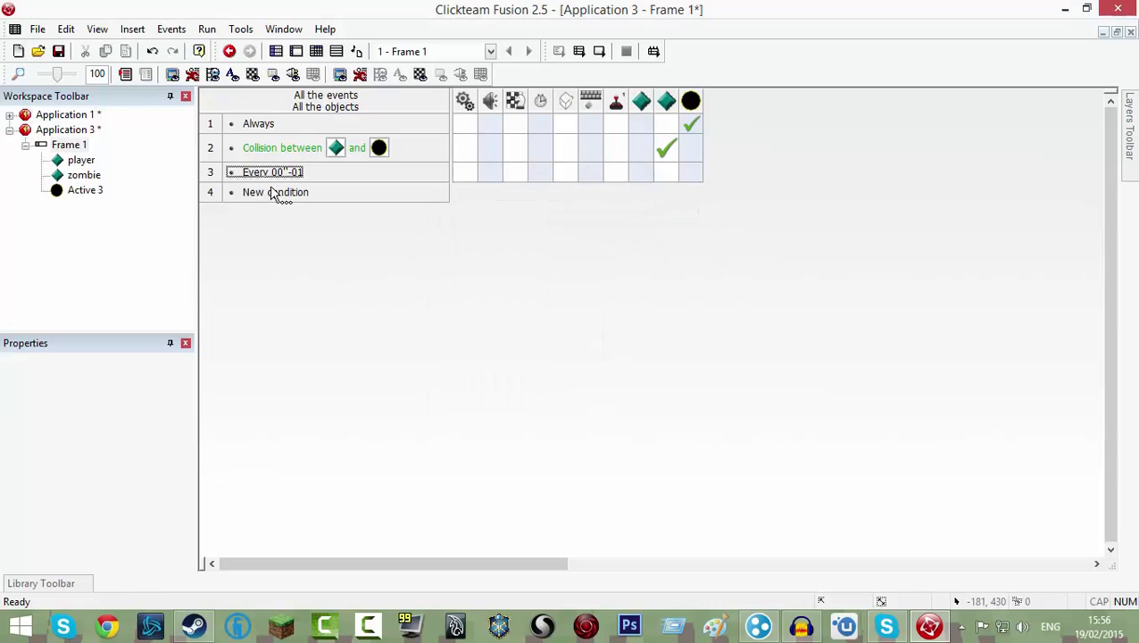
click(271, 172)
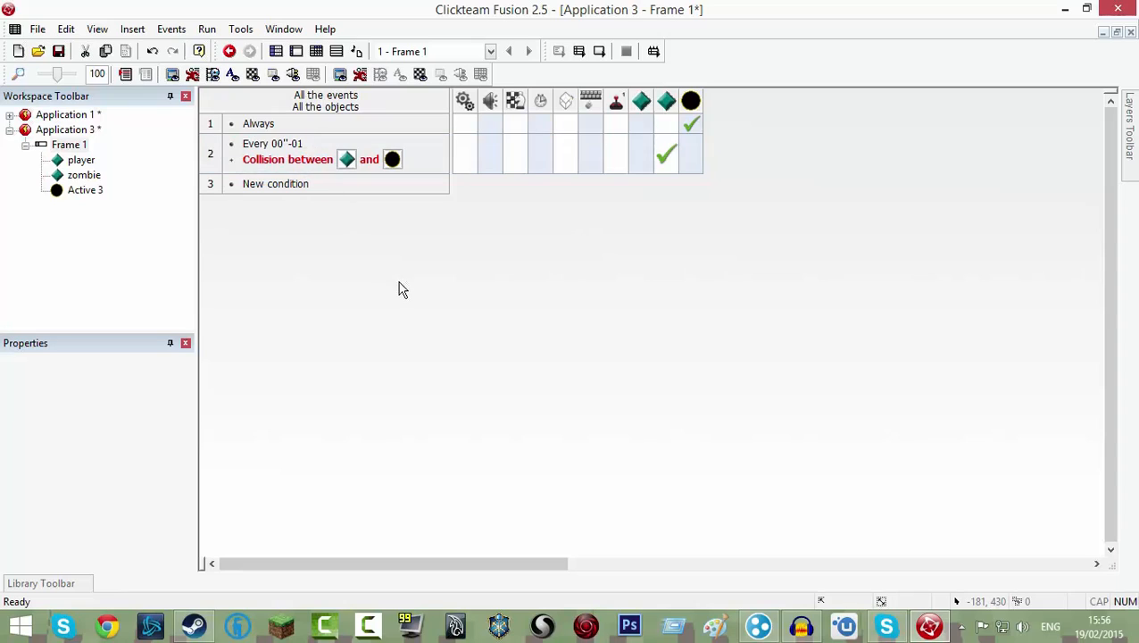
mouse_move(279, 222)
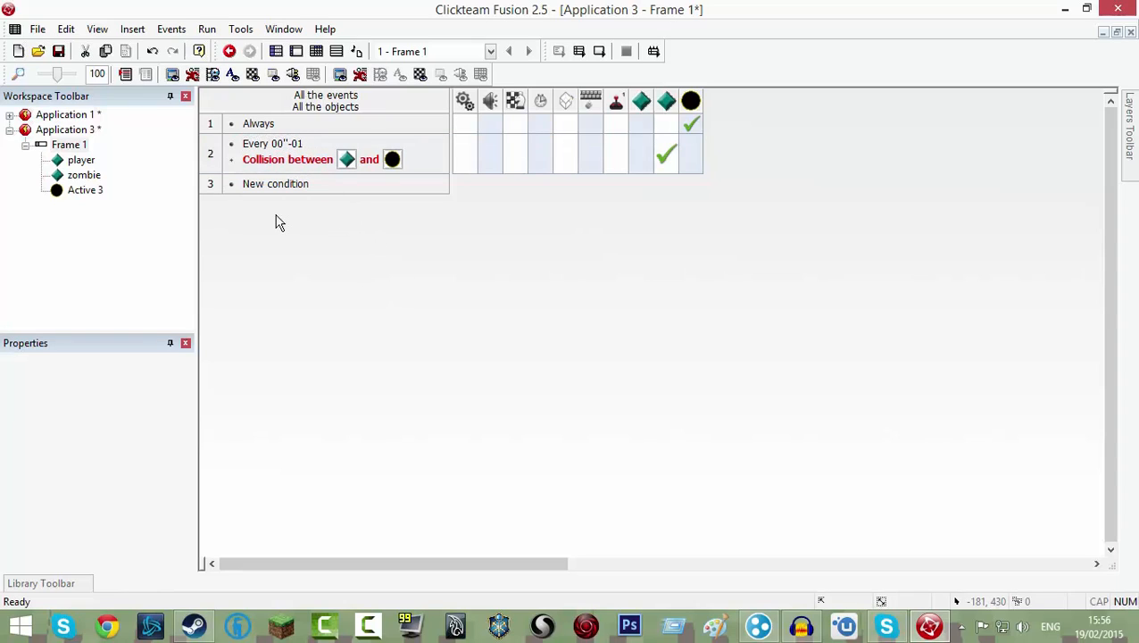
mouse_move(313, 184)
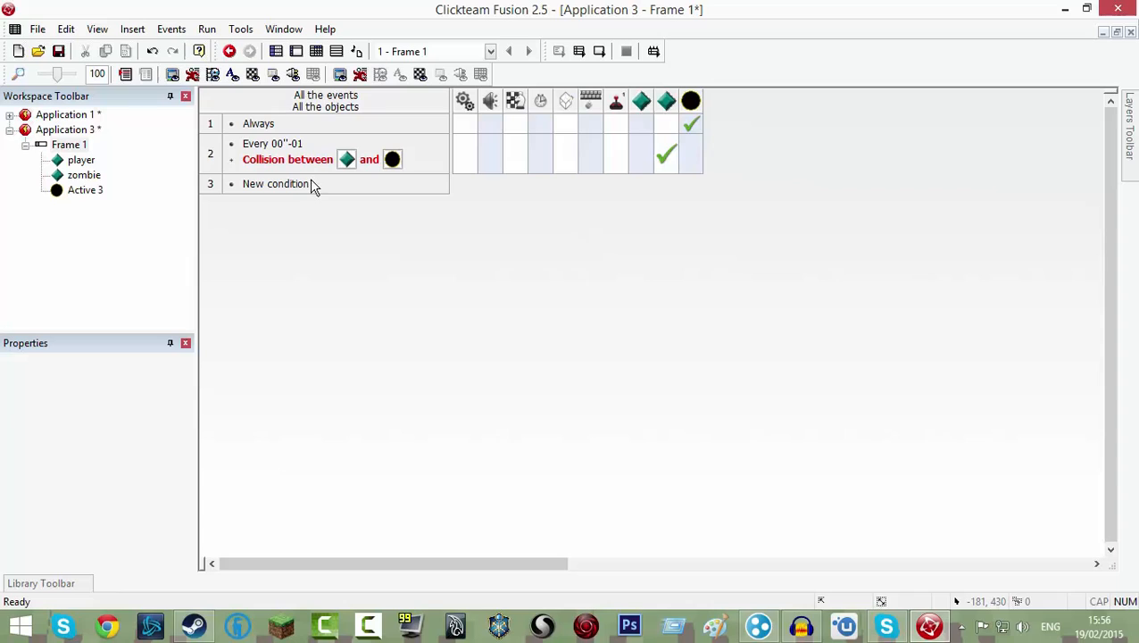
Step: Begin adding a new Start of Frame condition
click(271, 142)
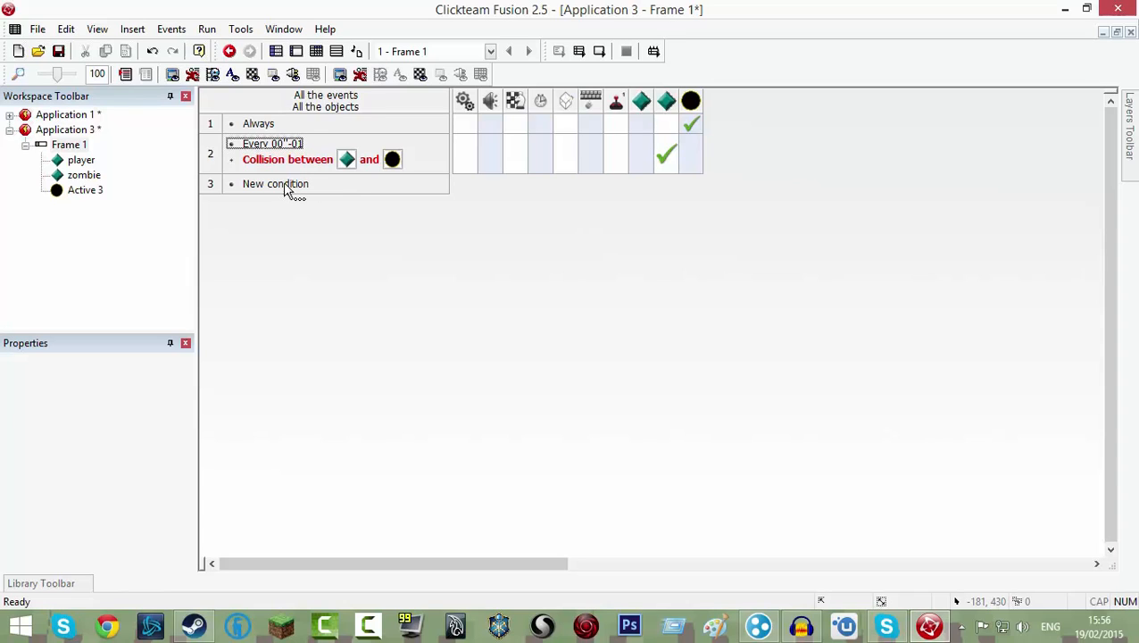
mouse_move(282, 189)
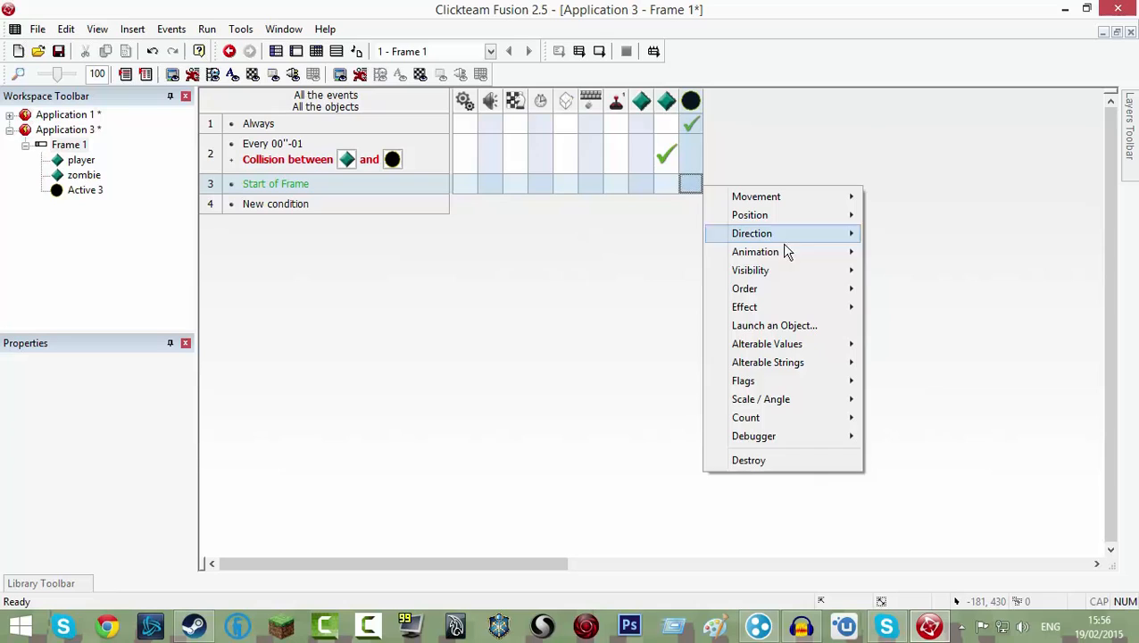
mouse_move(773, 257)
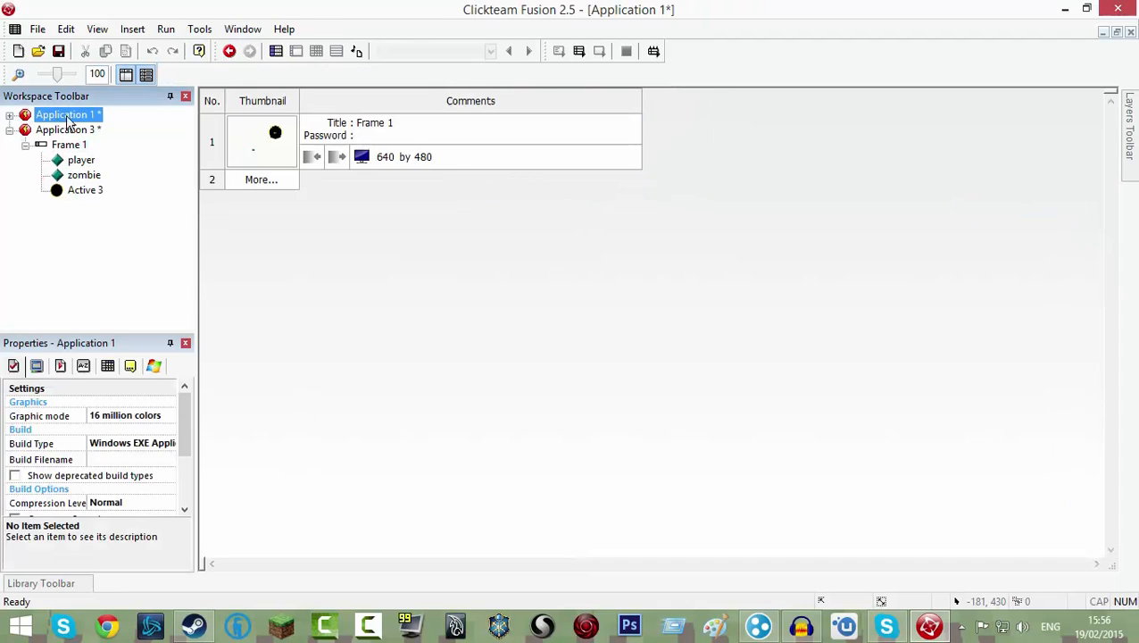
Step: View Application 1's frame and its events for comparison
double_click(260, 141)
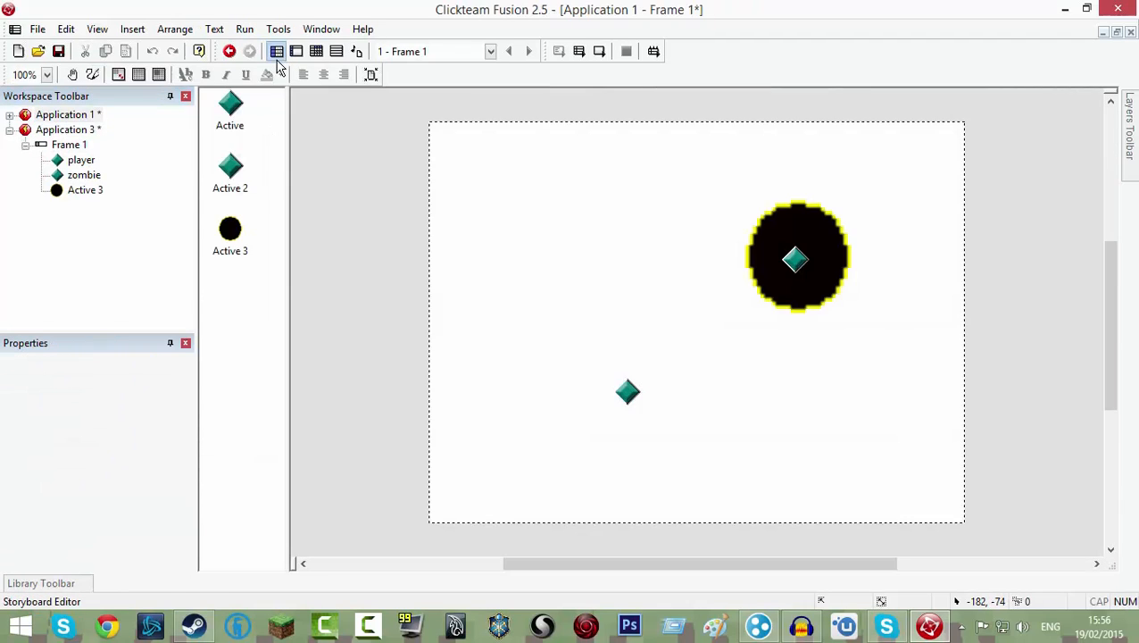
click(316, 50)
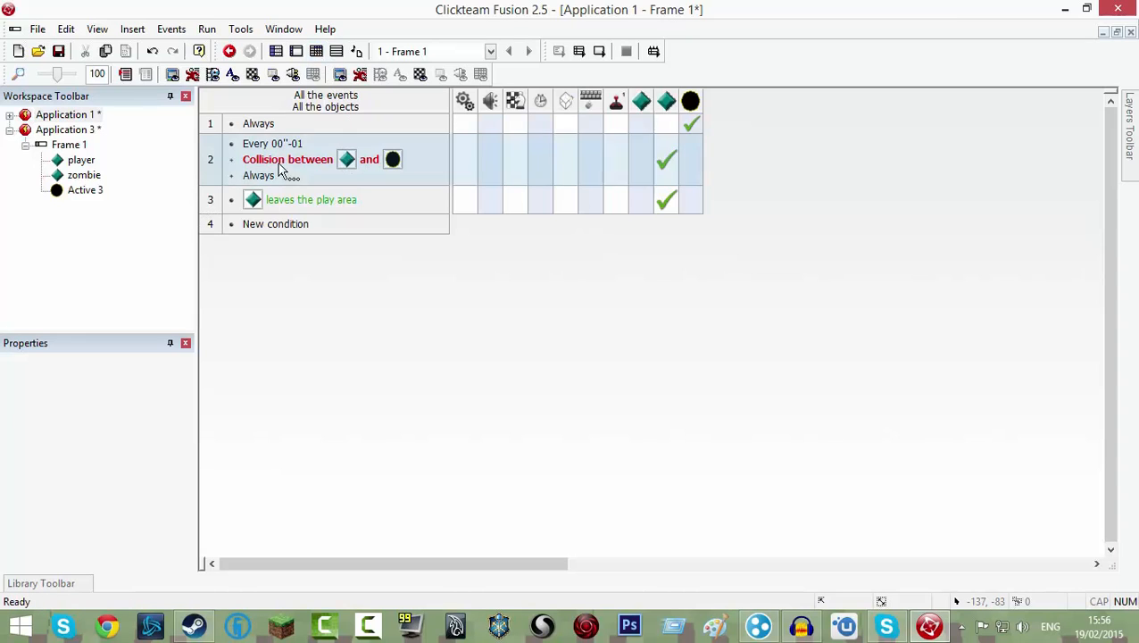
Step: Return to Application 3's frame and show its events with the Start of Frame action
click(68, 128)
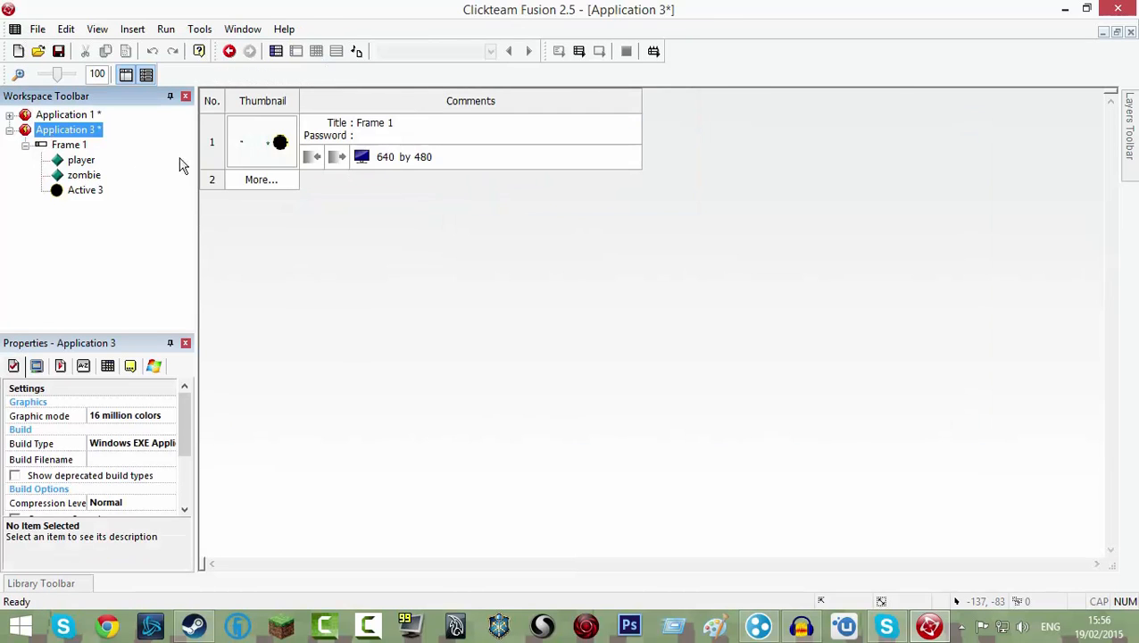
double_click(260, 141)
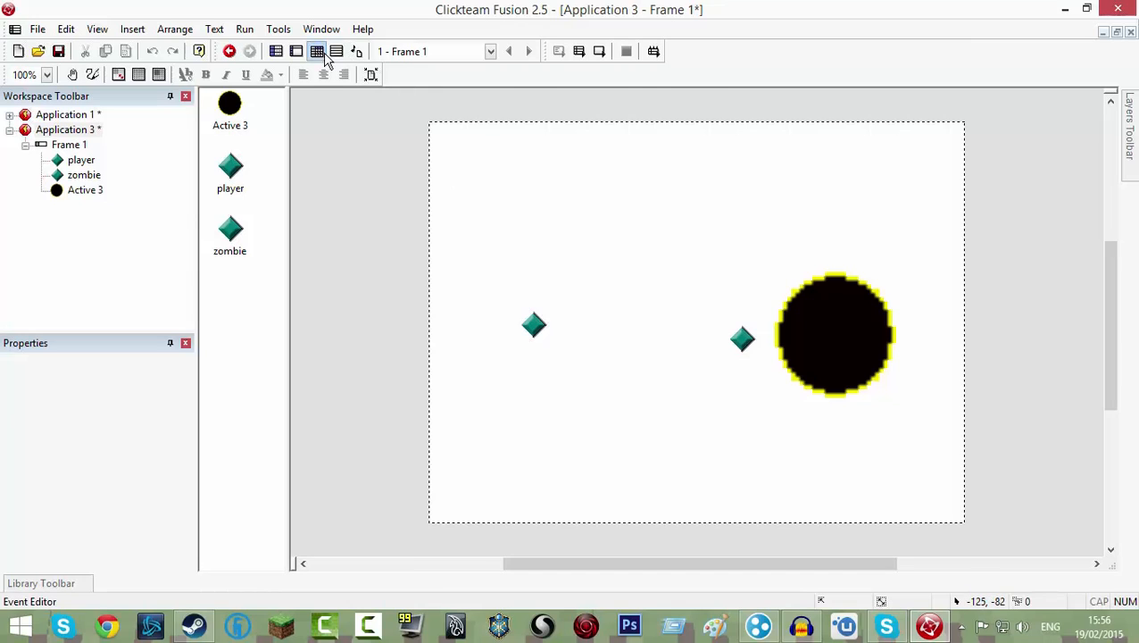
click(318, 50)
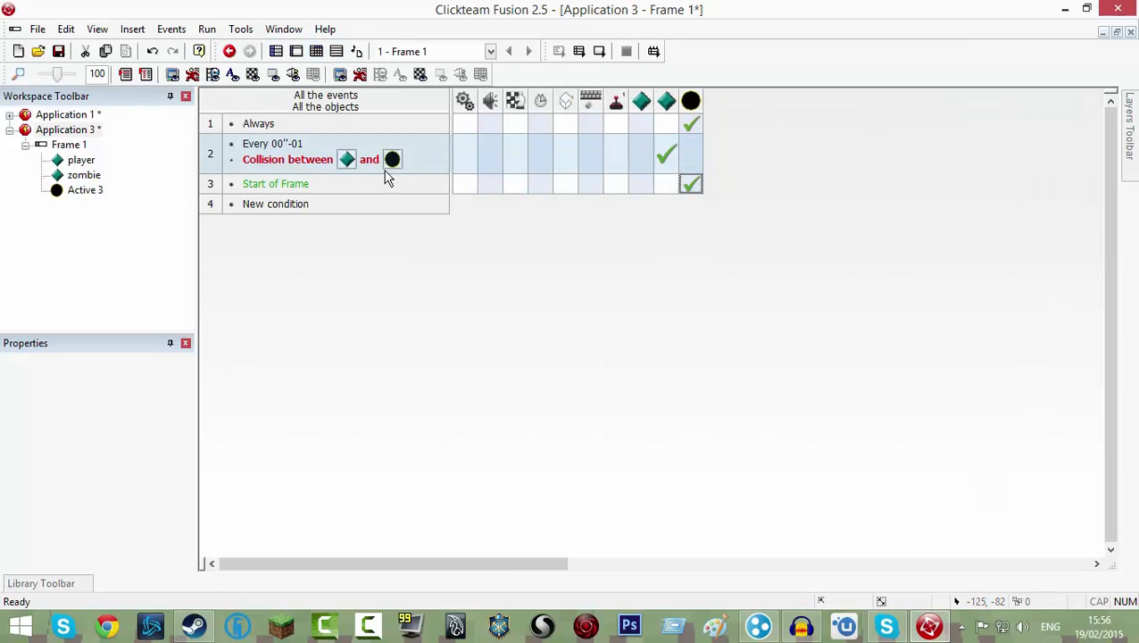
Step: Add a 'zombie leaves the play area' event with an action under the zombie column
double_click(275, 204)
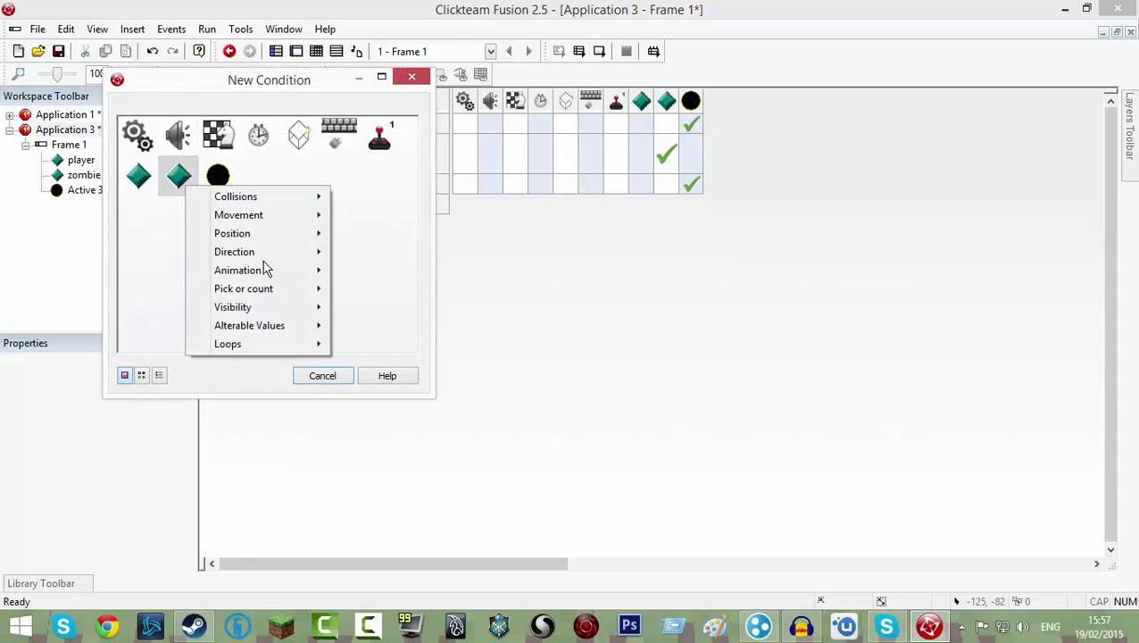
mouse_move(250, 232)
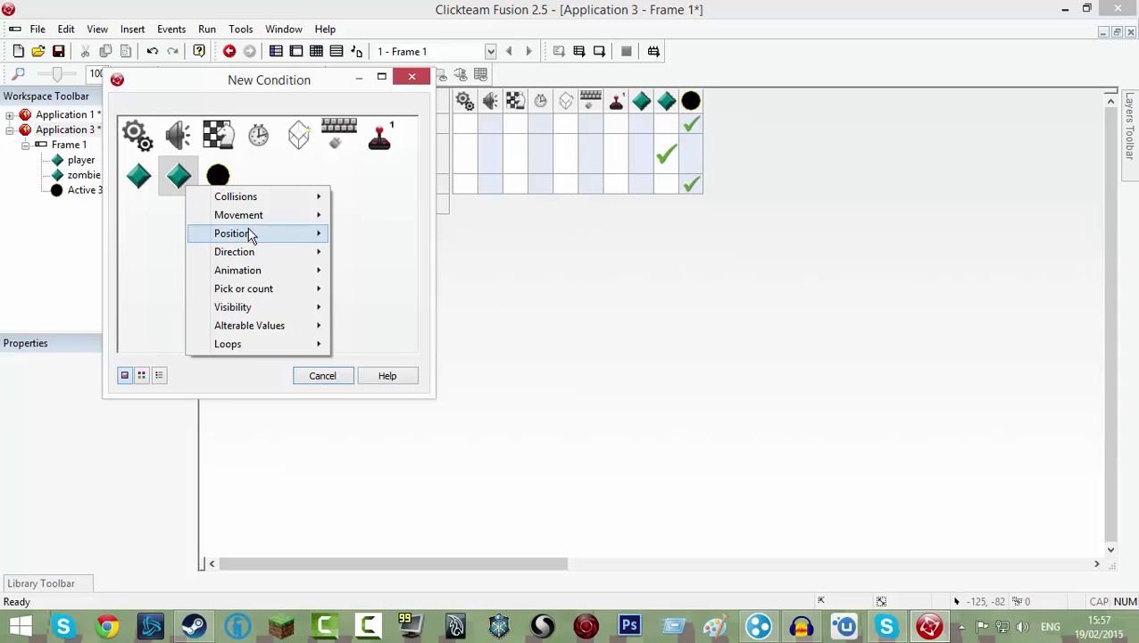
mouse_move(232, 232)
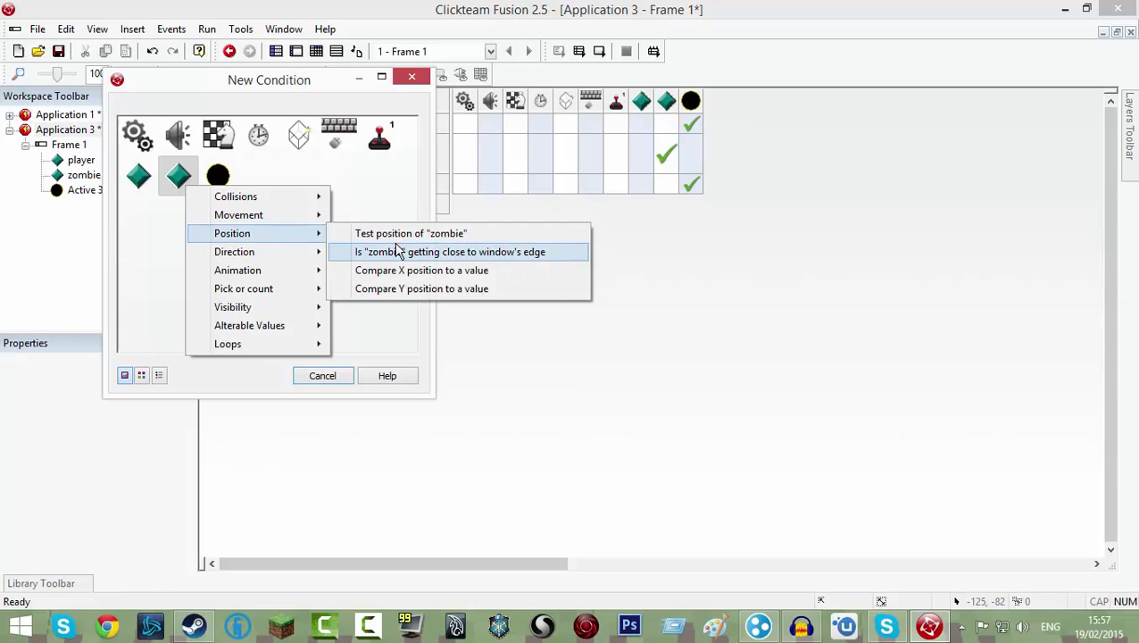
click(410, 232)
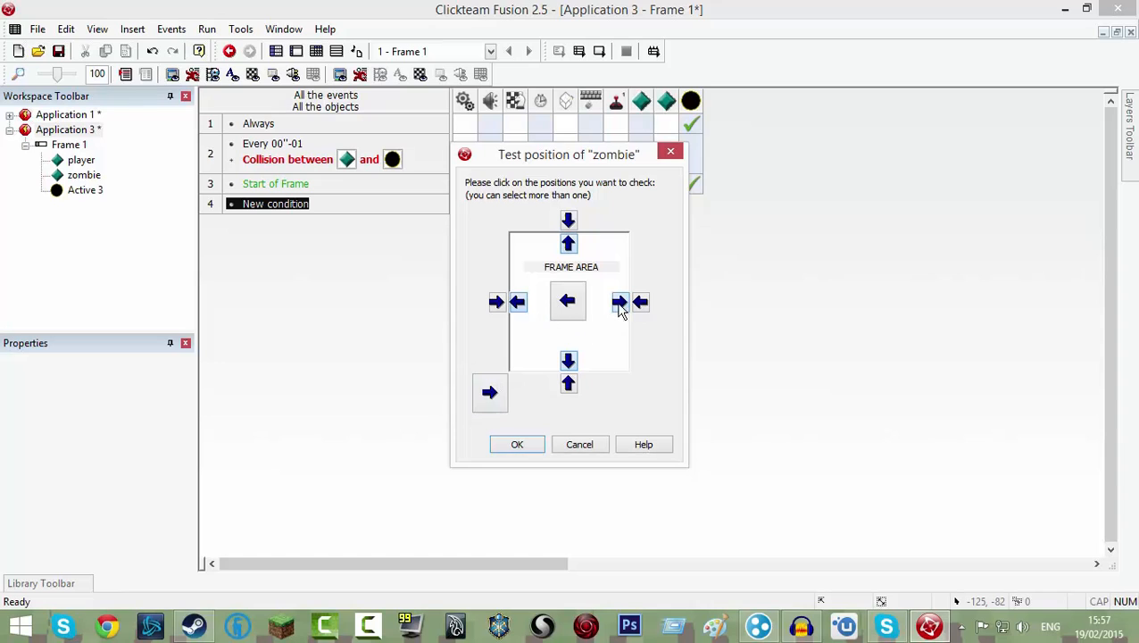
click(517, 442)
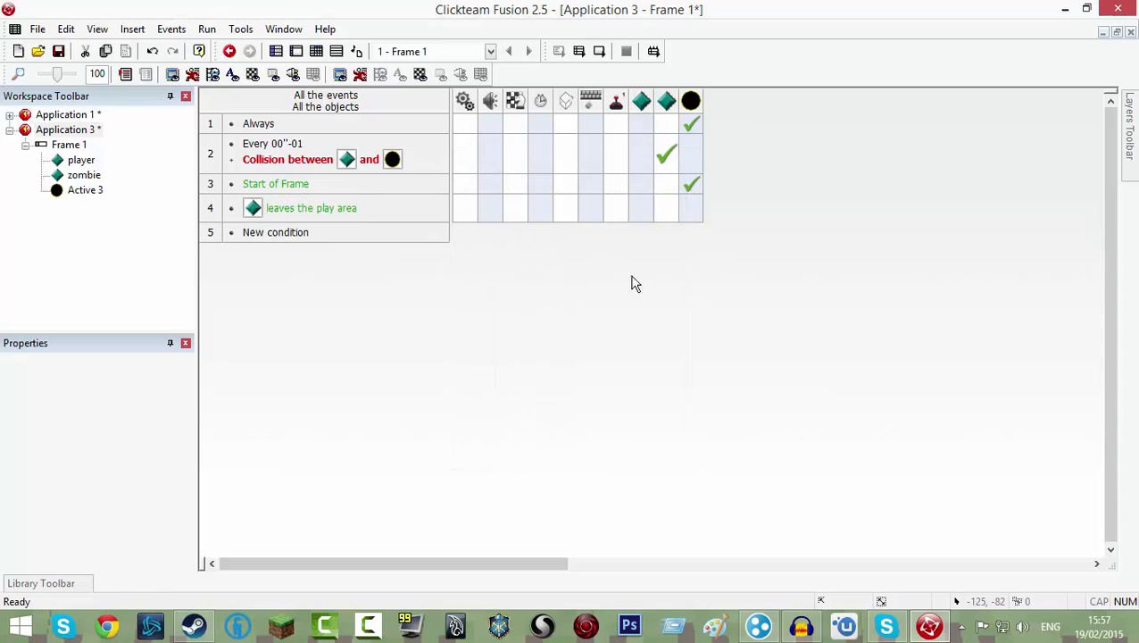
right_click(667, 207)
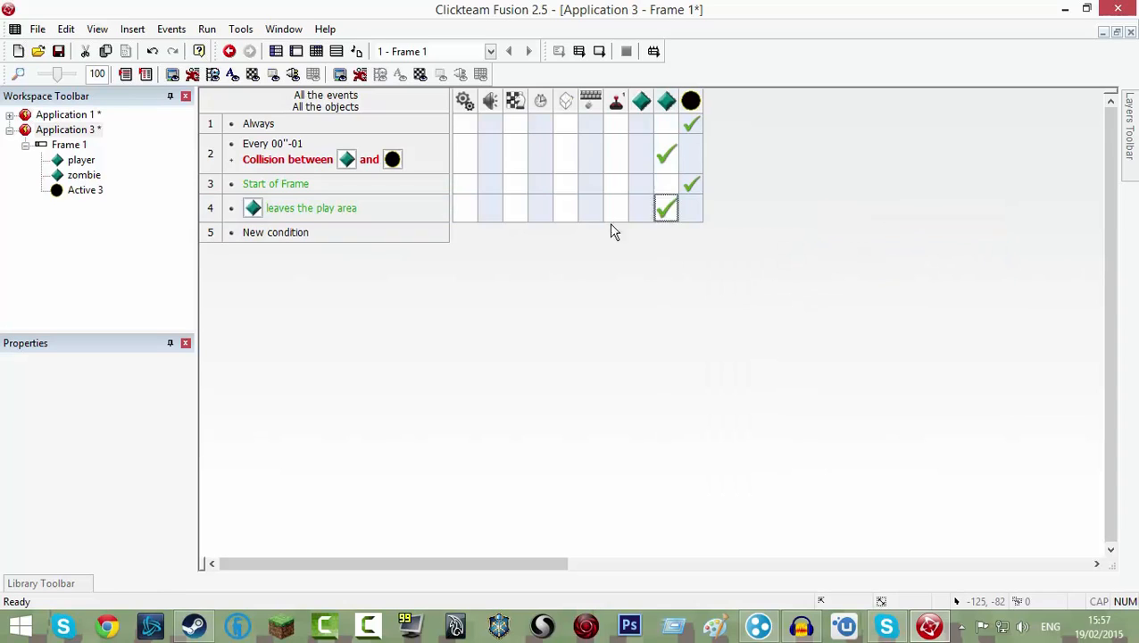
mouse_move(525, 296)
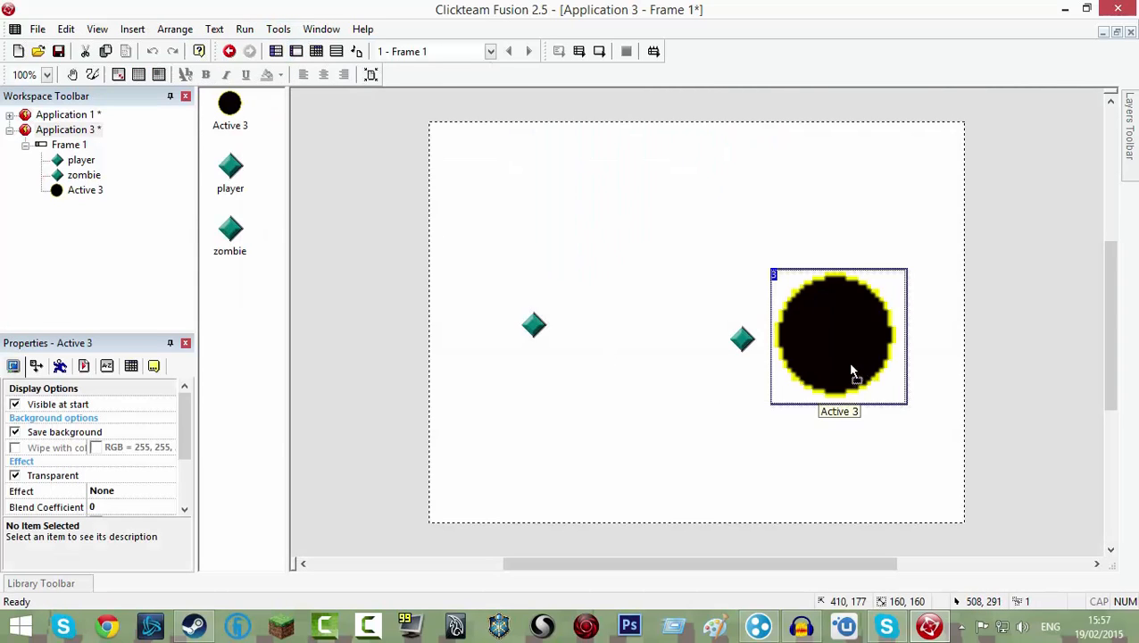
Step: Move the black circle Active 3 upward and enlarge it to cover the zombie
drag(839, 336, 718, 236)
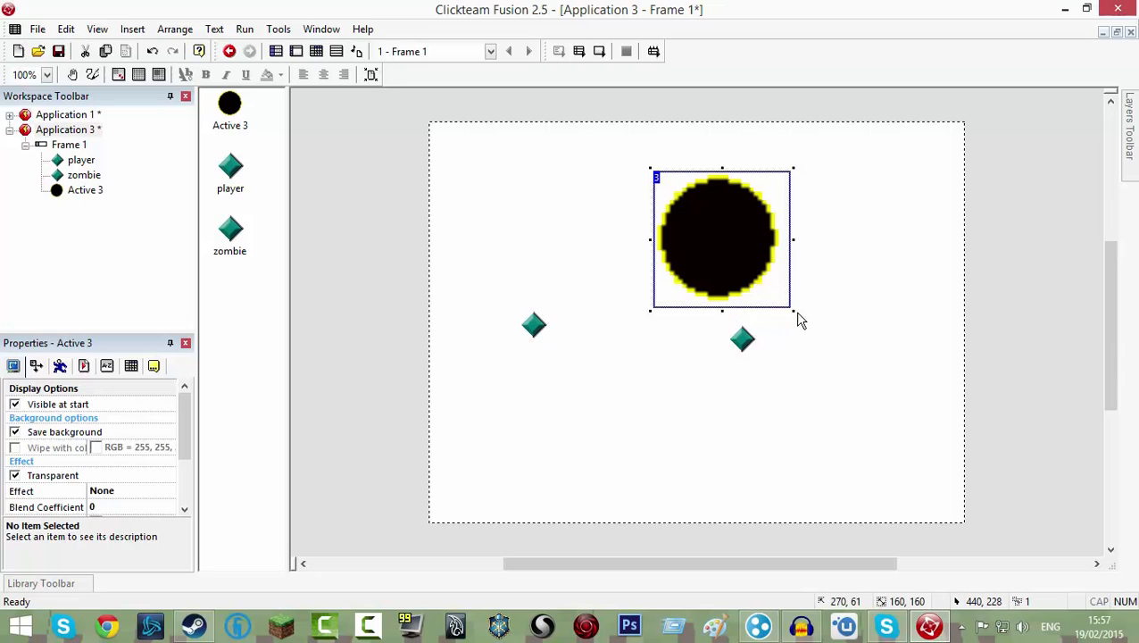
drag(793, 310, 939, 457)
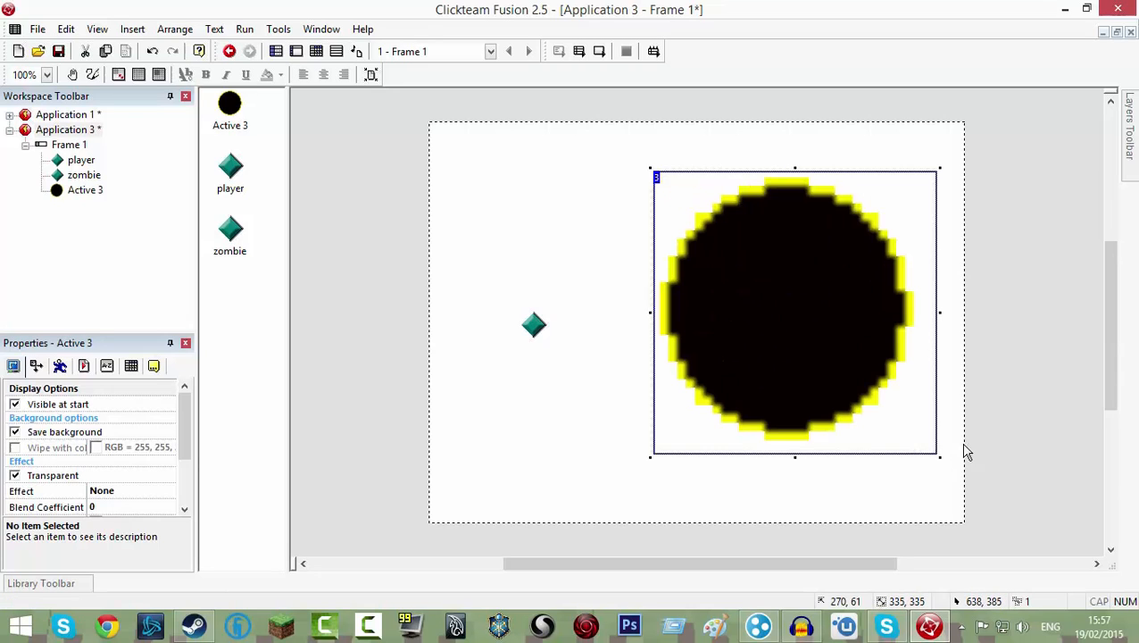